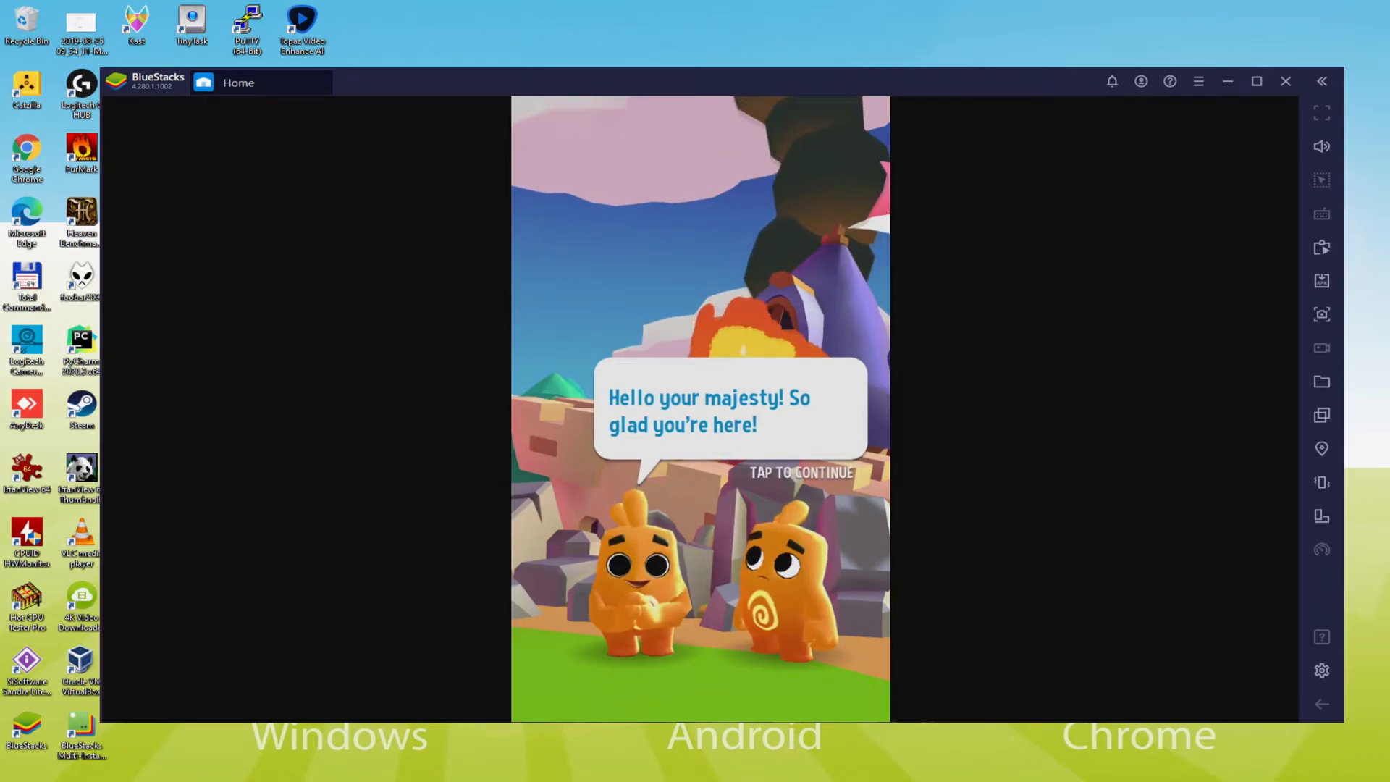
Continue past the characters' greeting in the Dice Dreams intro dialogue
{"action": "left_click", "coordinate": [1286, 81]}
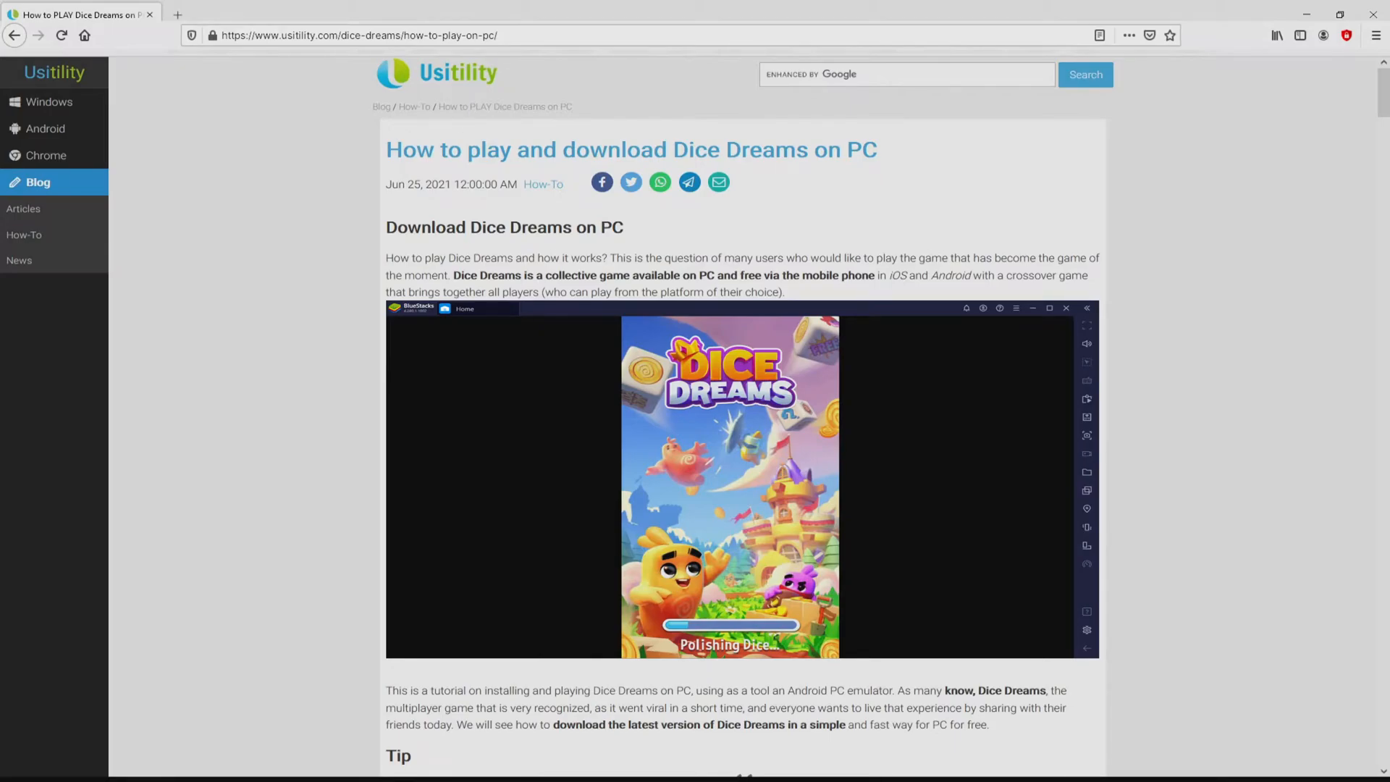
Follow the Usitility article's green Download on PC link for Dice Dreams
{"action": "scroll", "scroll_direction": "down", "scroll_amount": 3}
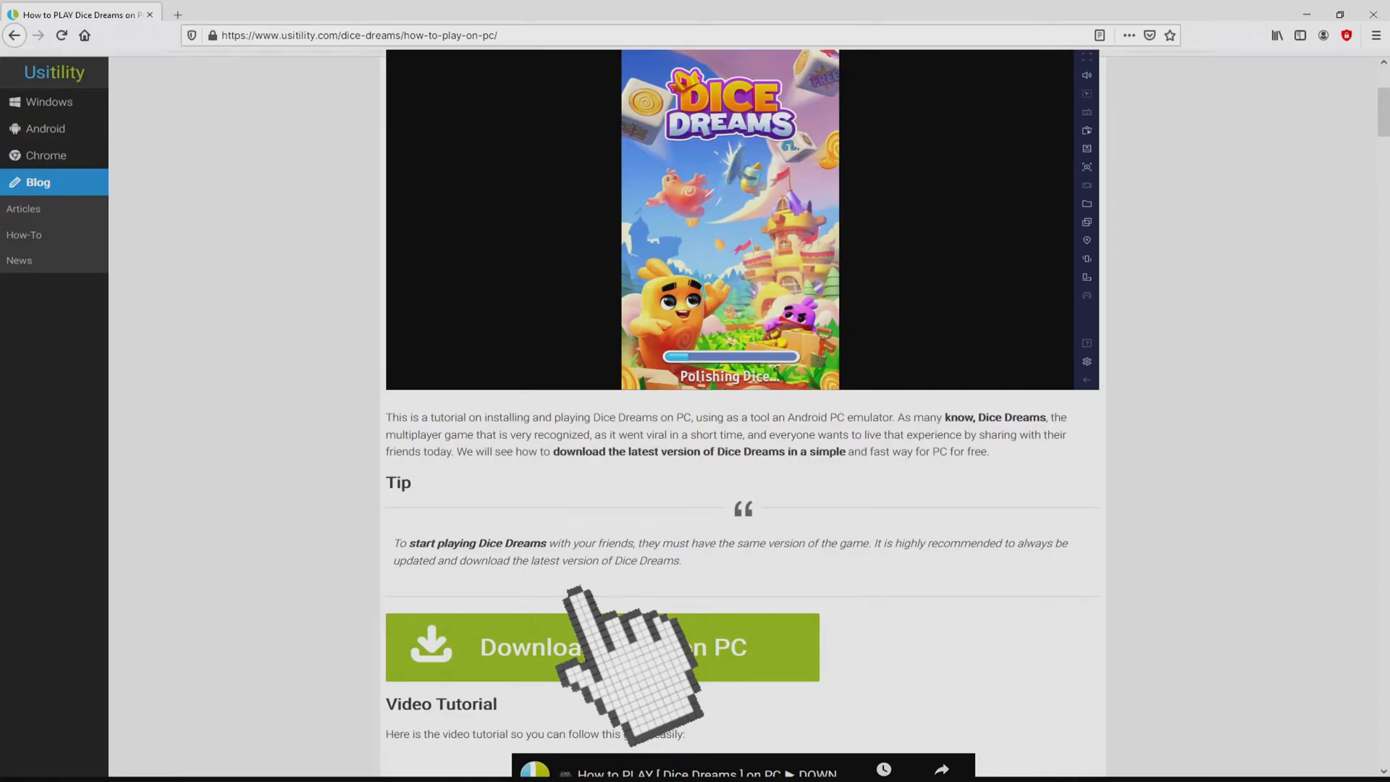
{"action": "left_click", "coordinate": [601, 648]}
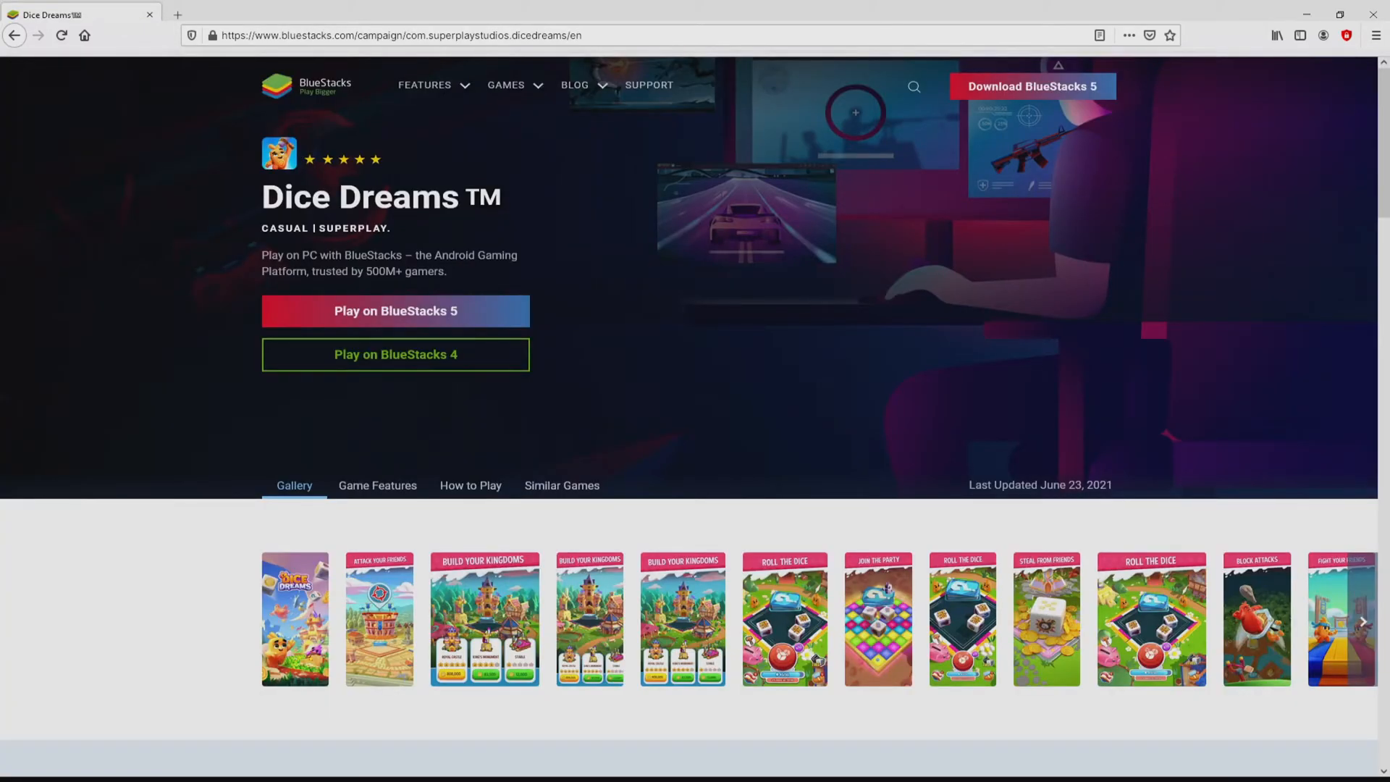
Scroll through the Dice Dreams Game Features and getting-started steps on the BlueStacks page
{"action": "scroll", "scroll_direction": "down", "scroll_amount": 3}
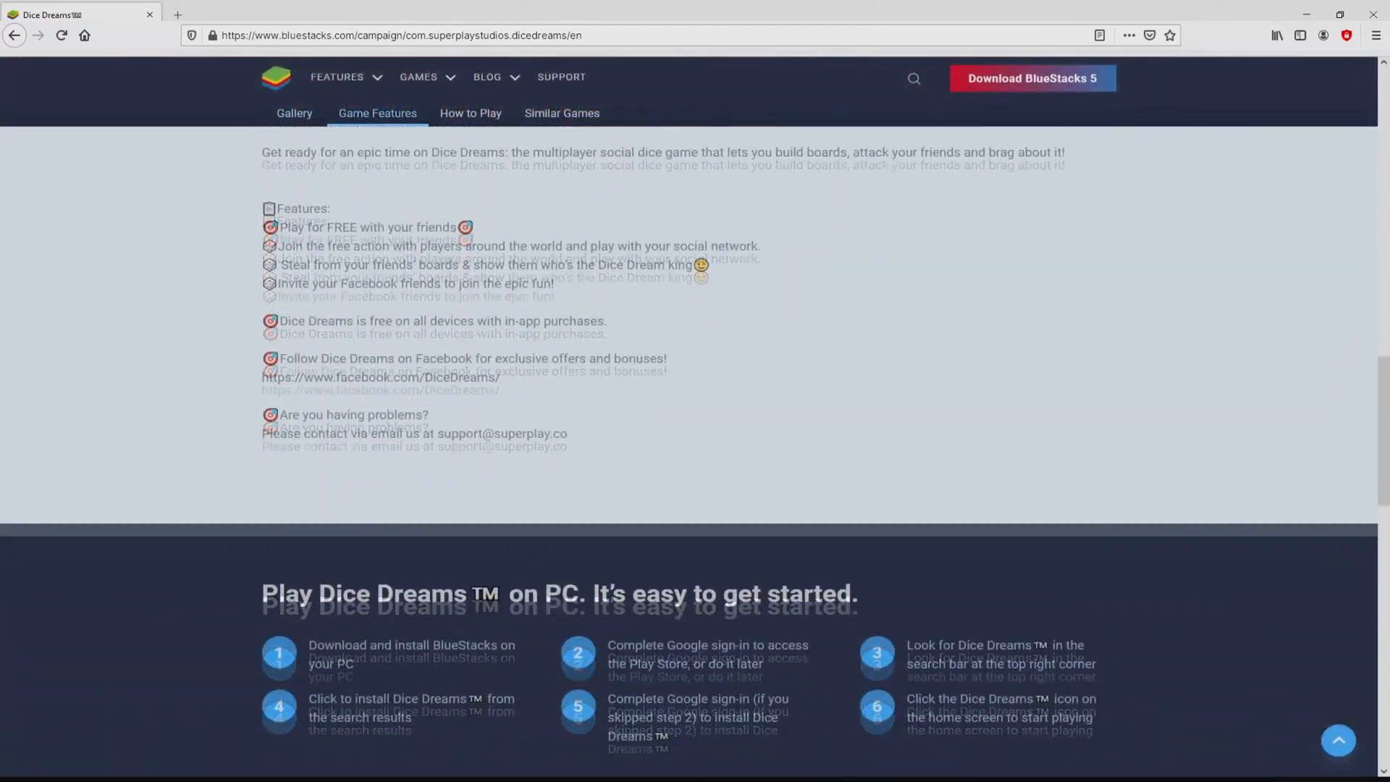
{"action": "scroll", "scroll_direction": "up", "scroll_amount": 3}
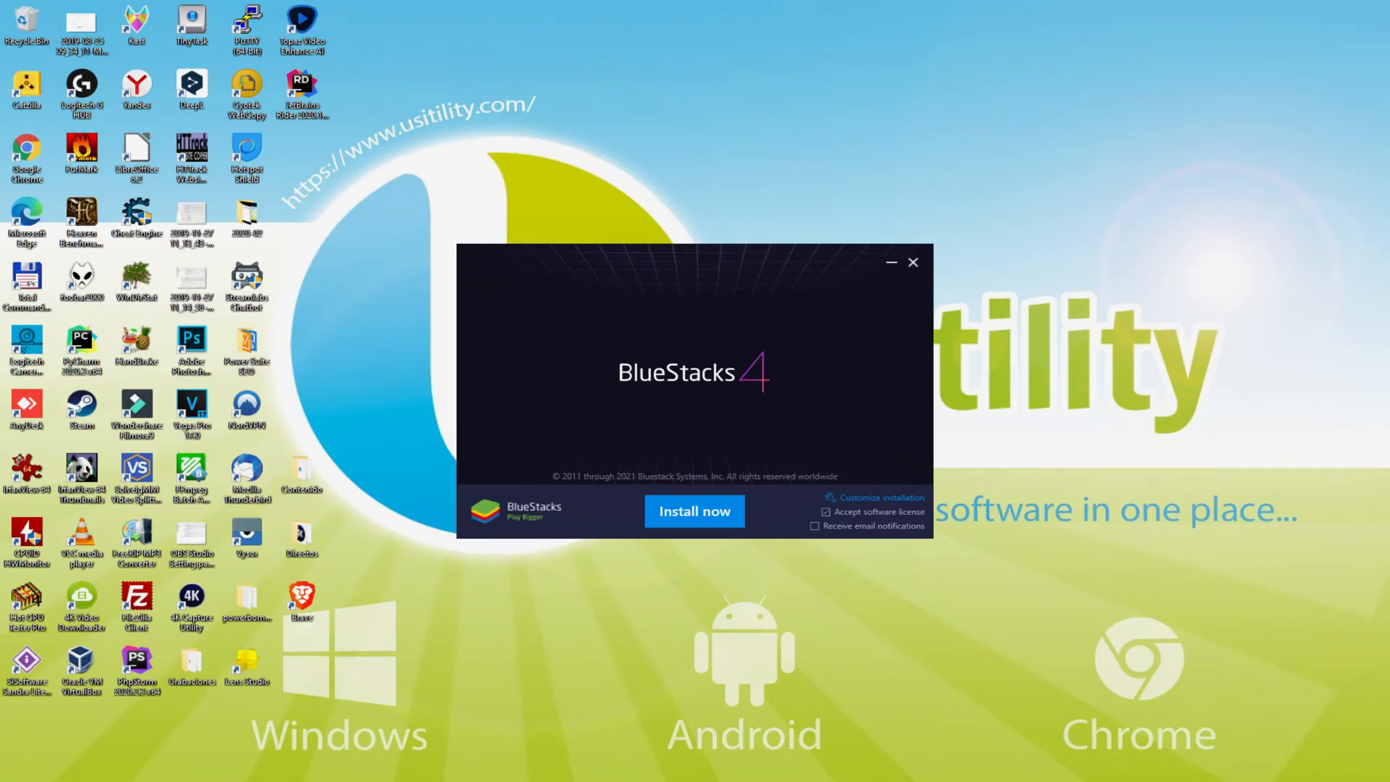
{"action": "left_click", "coordinate": [695, 512]}
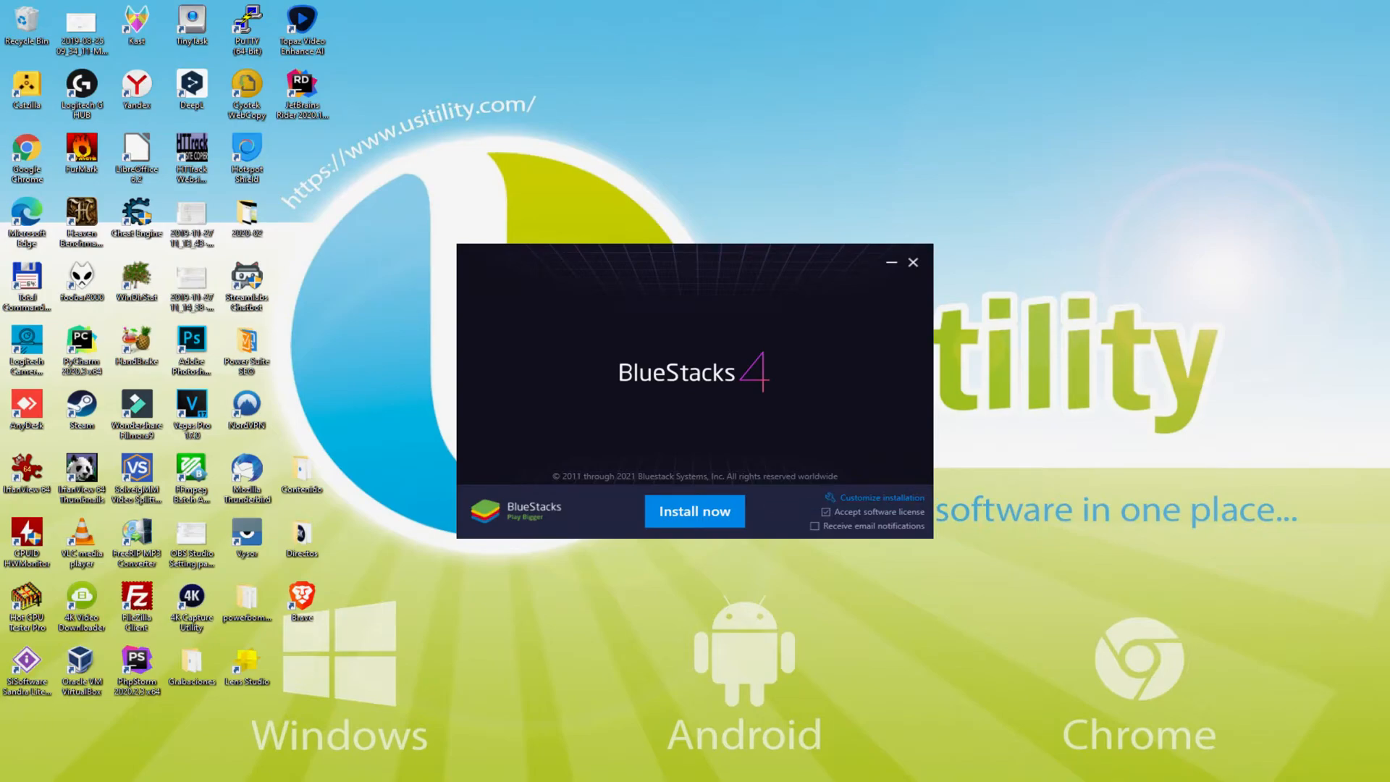
{"action": "mouse_move", "coordinate": [876, 504]}
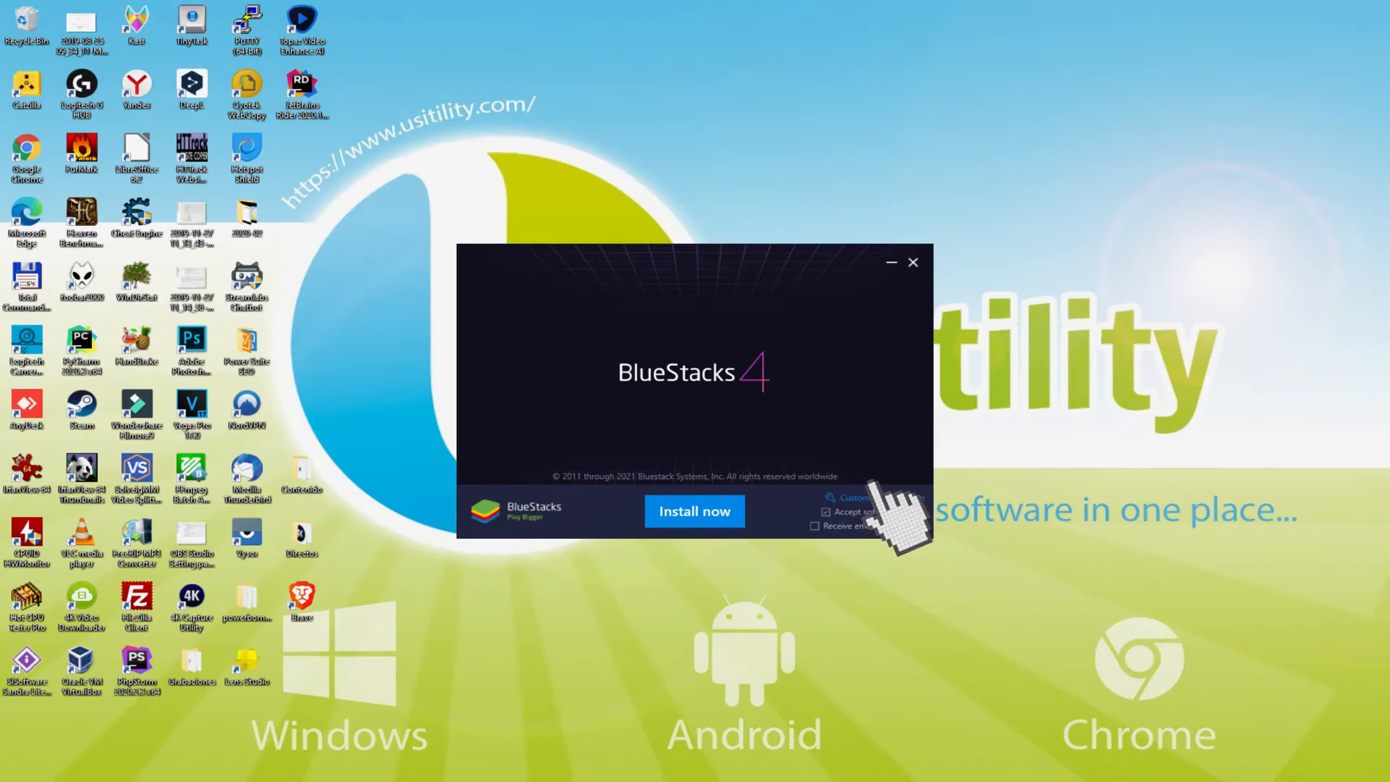
{"action": "left_click", "coordinate": [849, 498]}
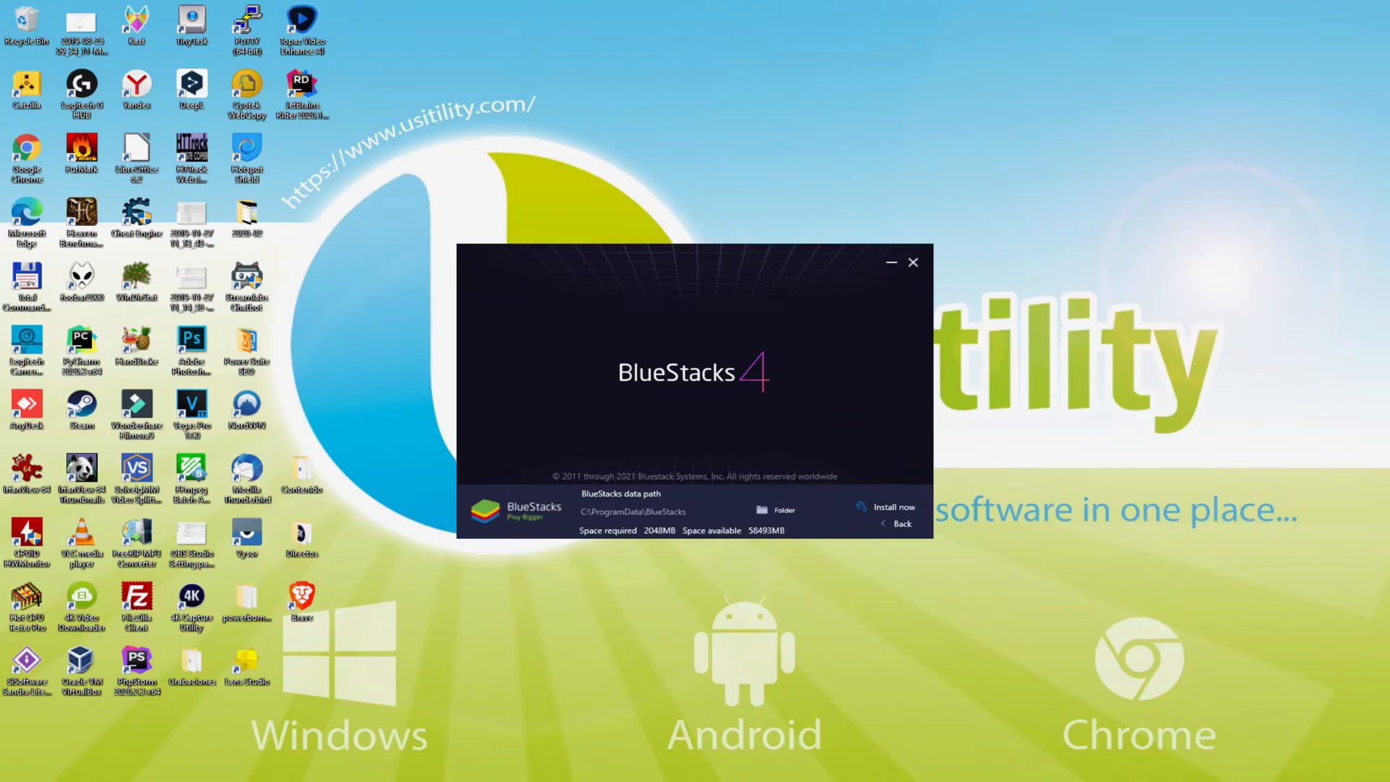
{"action": "mouse_move", "coordinate": [892, 508]}
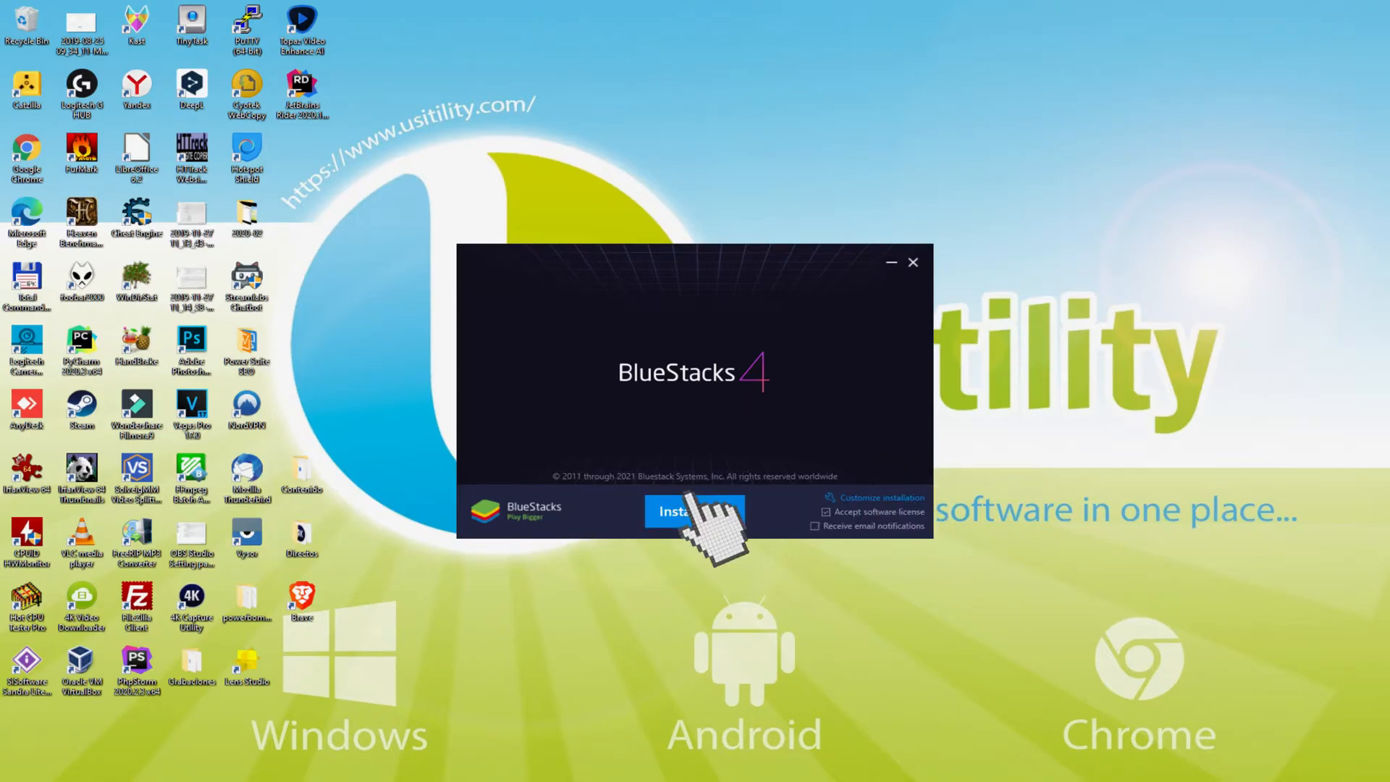
{"action": "left_click", "coordinate": [684, 509]}
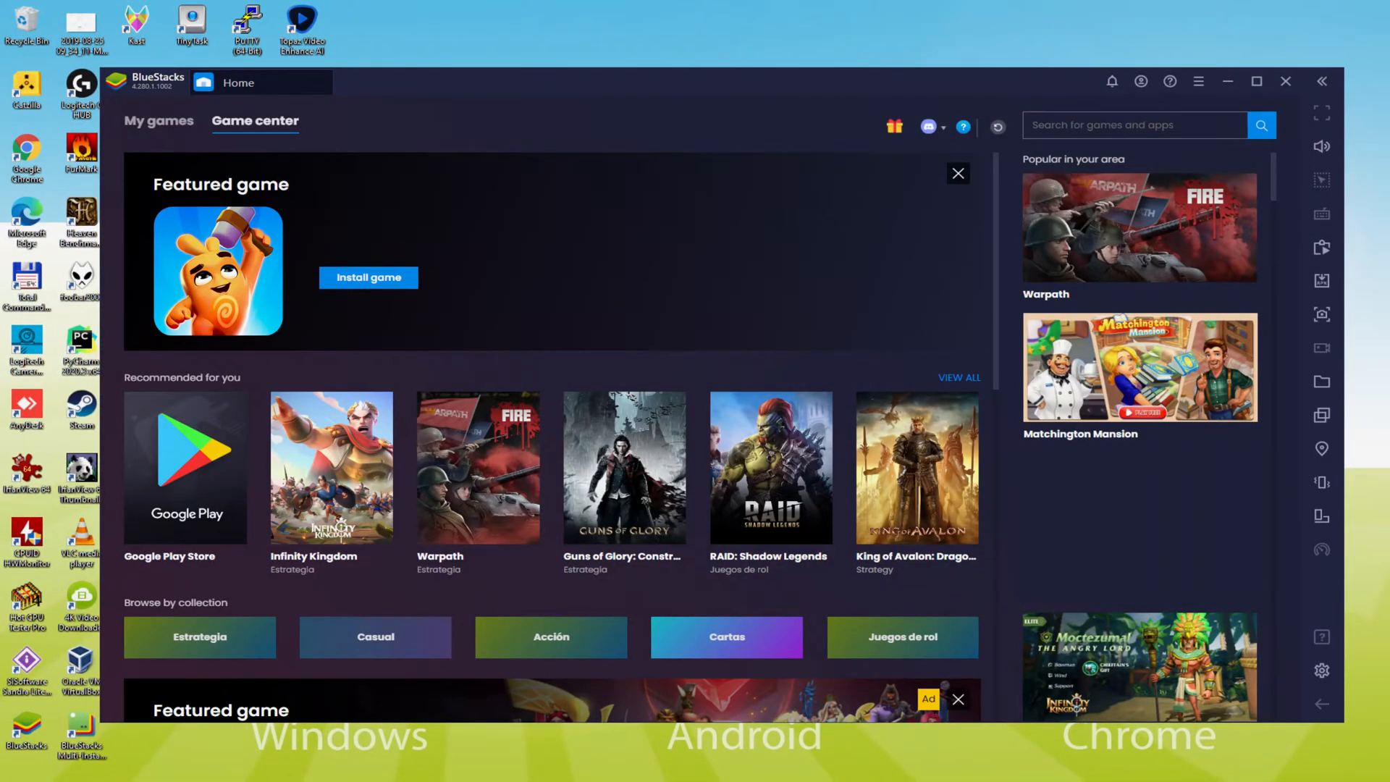
Start installing the featured game from the Game center card
{"action": "left_click", "coordinate": [185, 466]}
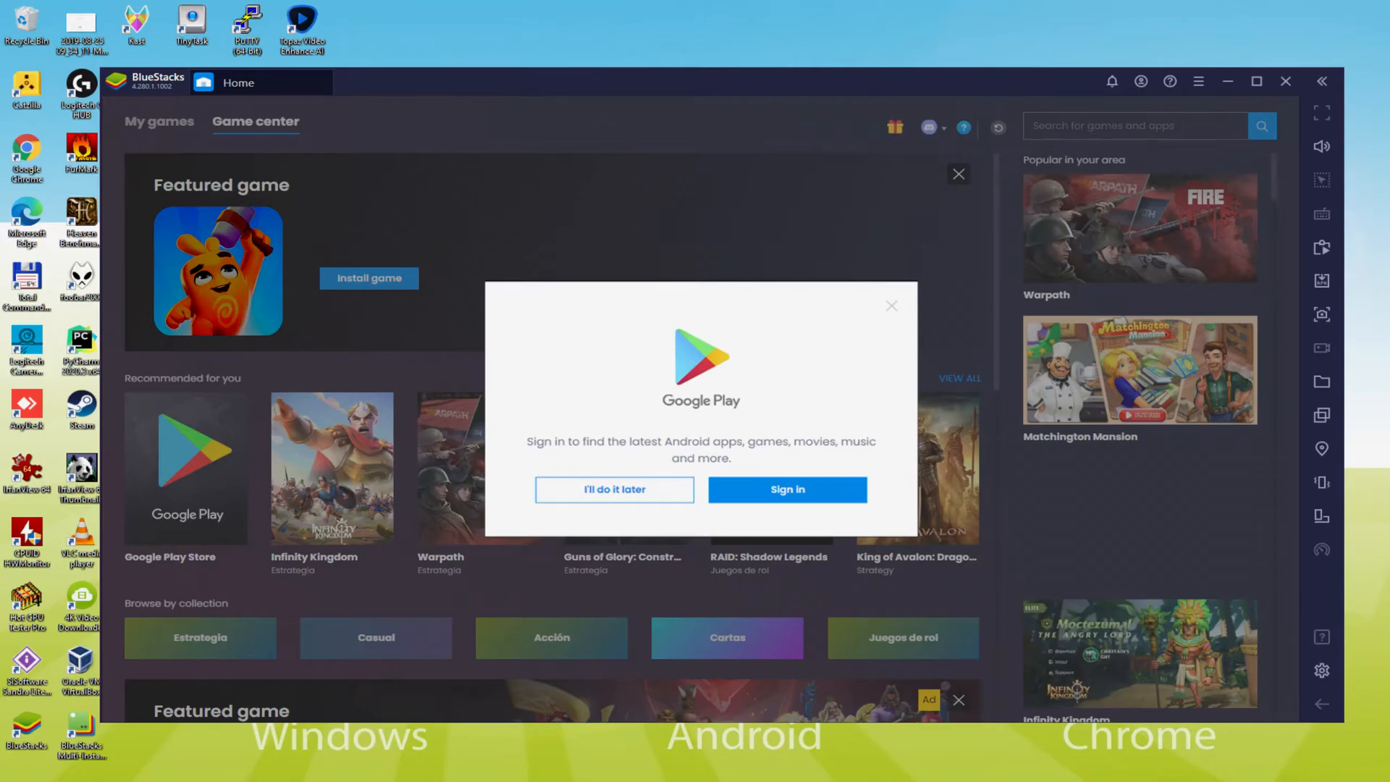
{"action": "mouse_move", "coordinate": [786, 495]}
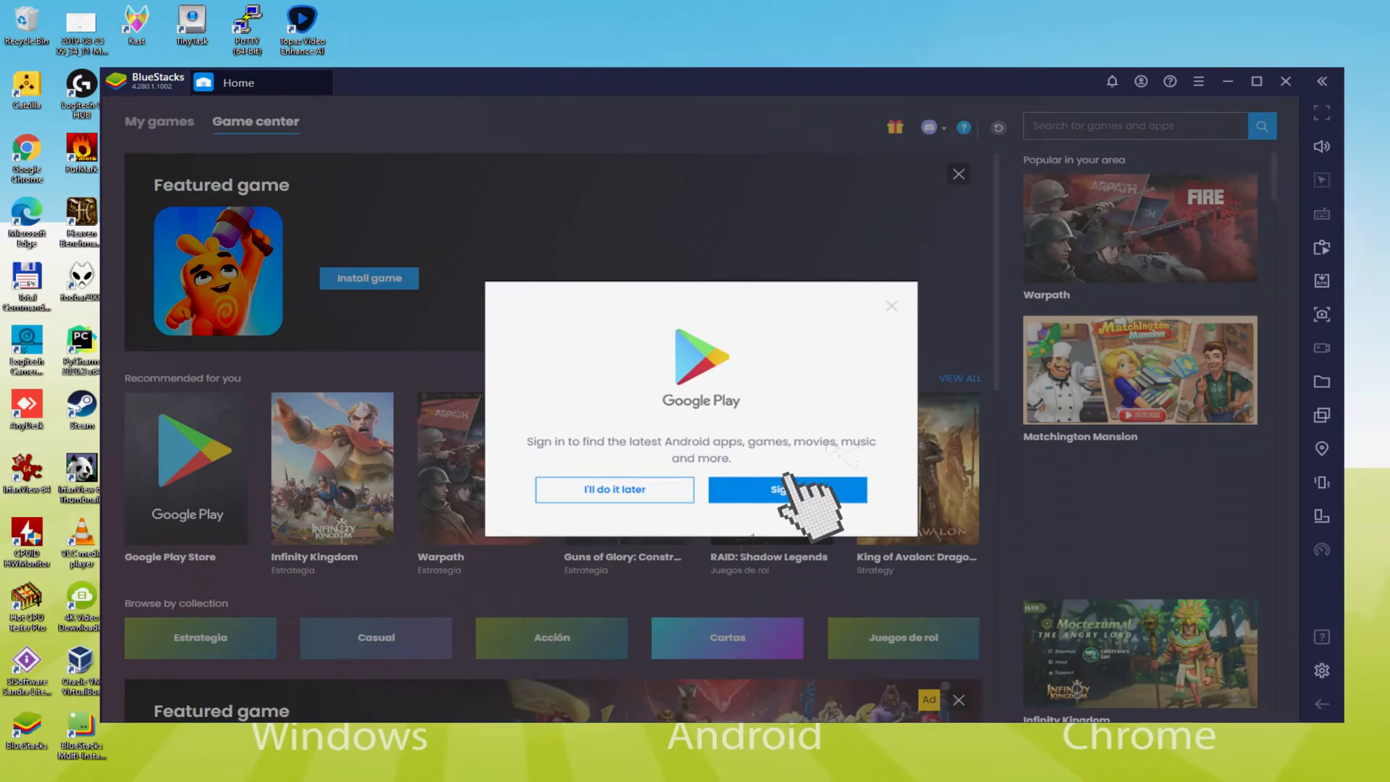
Agree to the Google Play sign-in prompt and start the Google account sign-in
{"action": "left_click", "coordinate": [788, 489]}
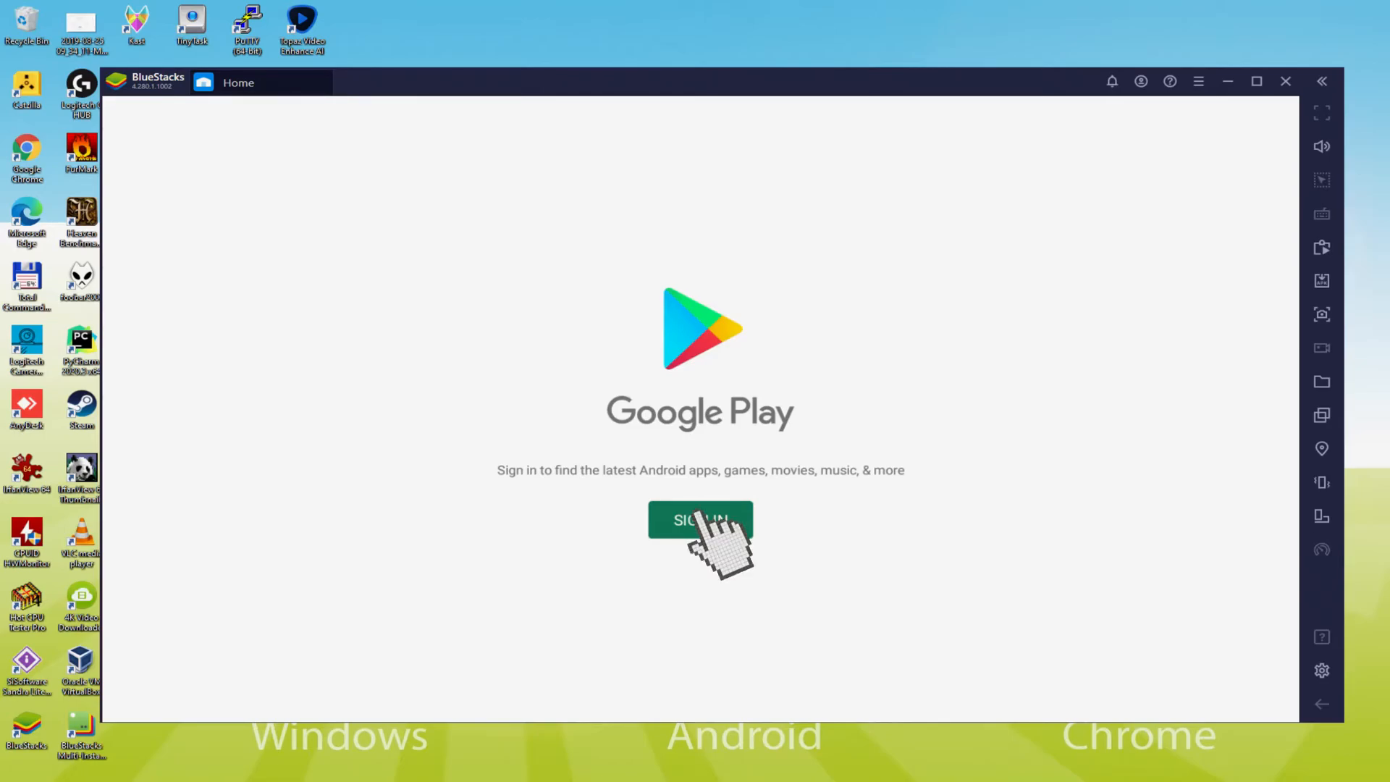
{"action": "mouse_move", "coordinate": [701, 541]}
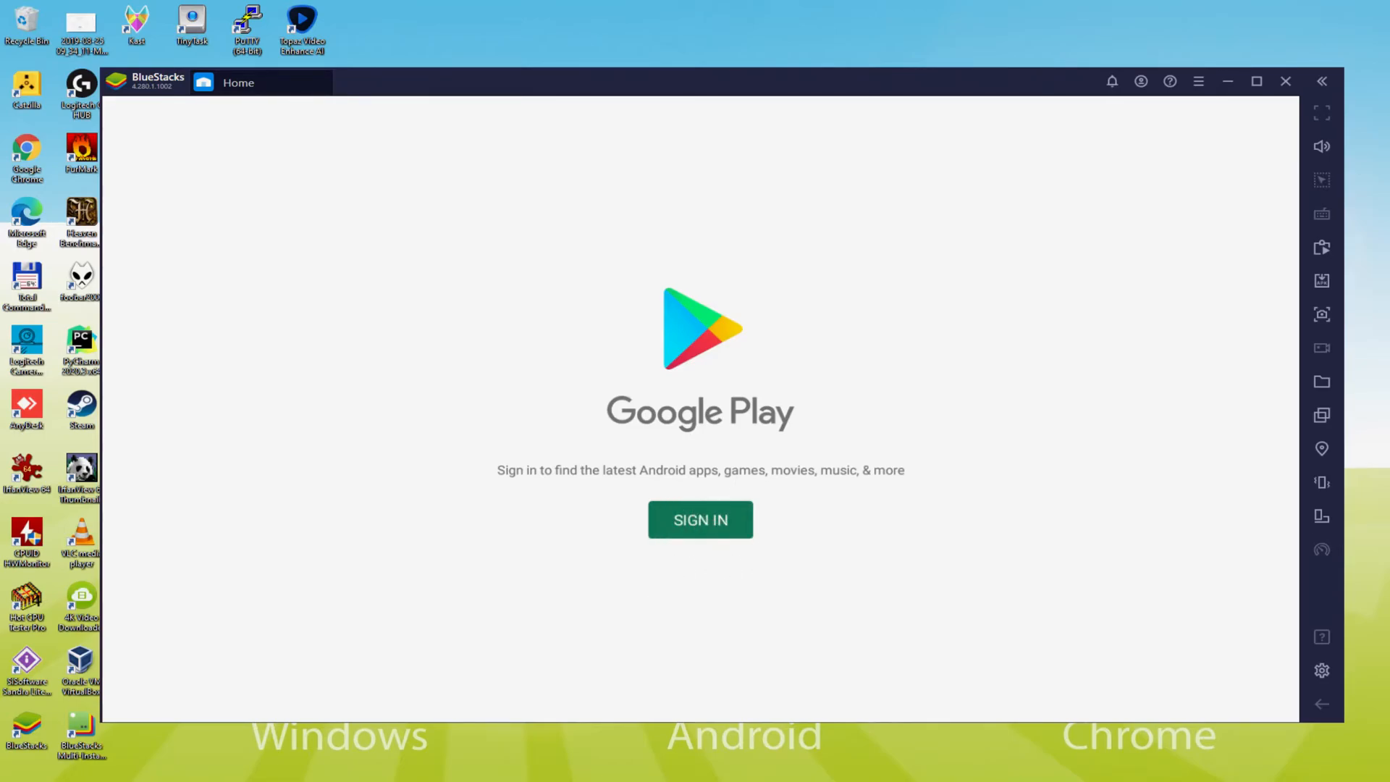
{"action": "left_click", "coordinate": [701, 520]}
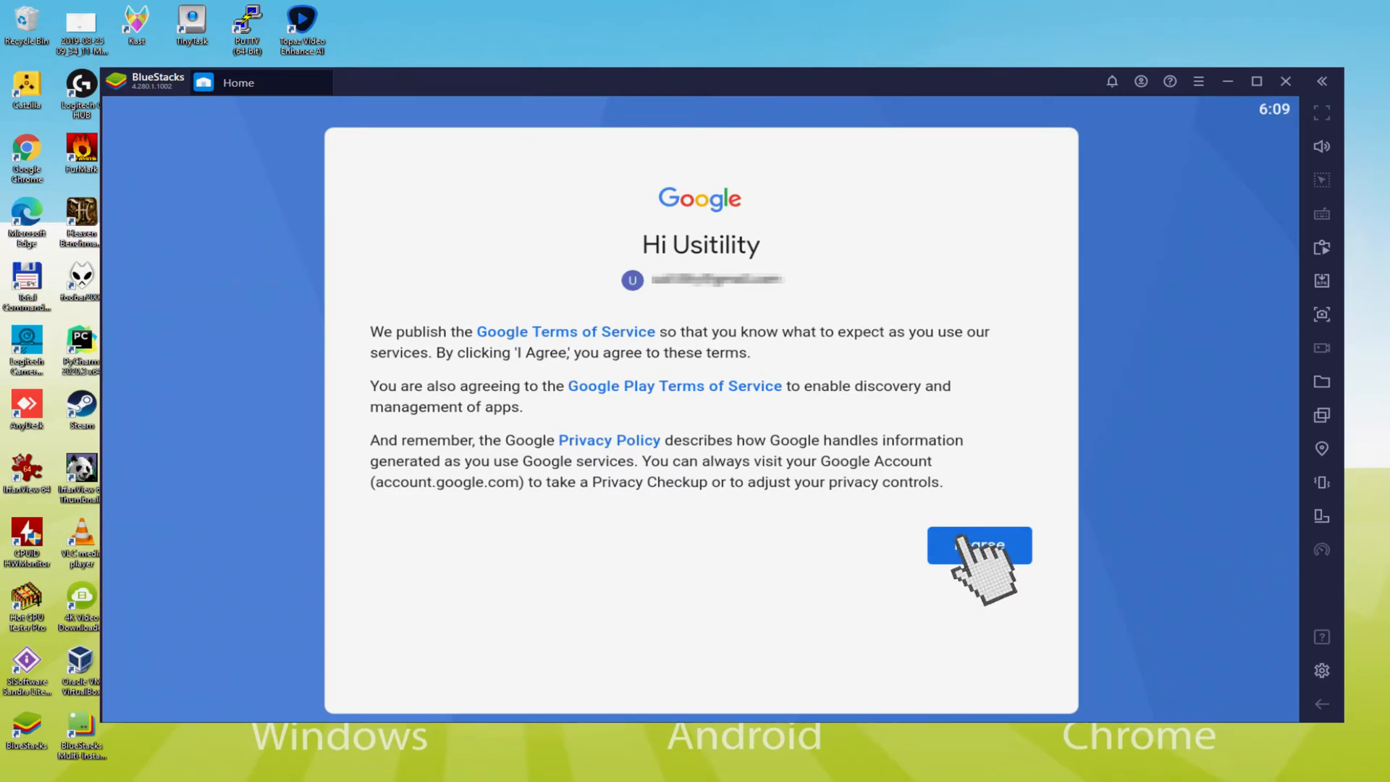
Agree to Google's Terms of Service and accept Google Services with backup left off
{"action": "left_click", "coordinate": [979, 544]}
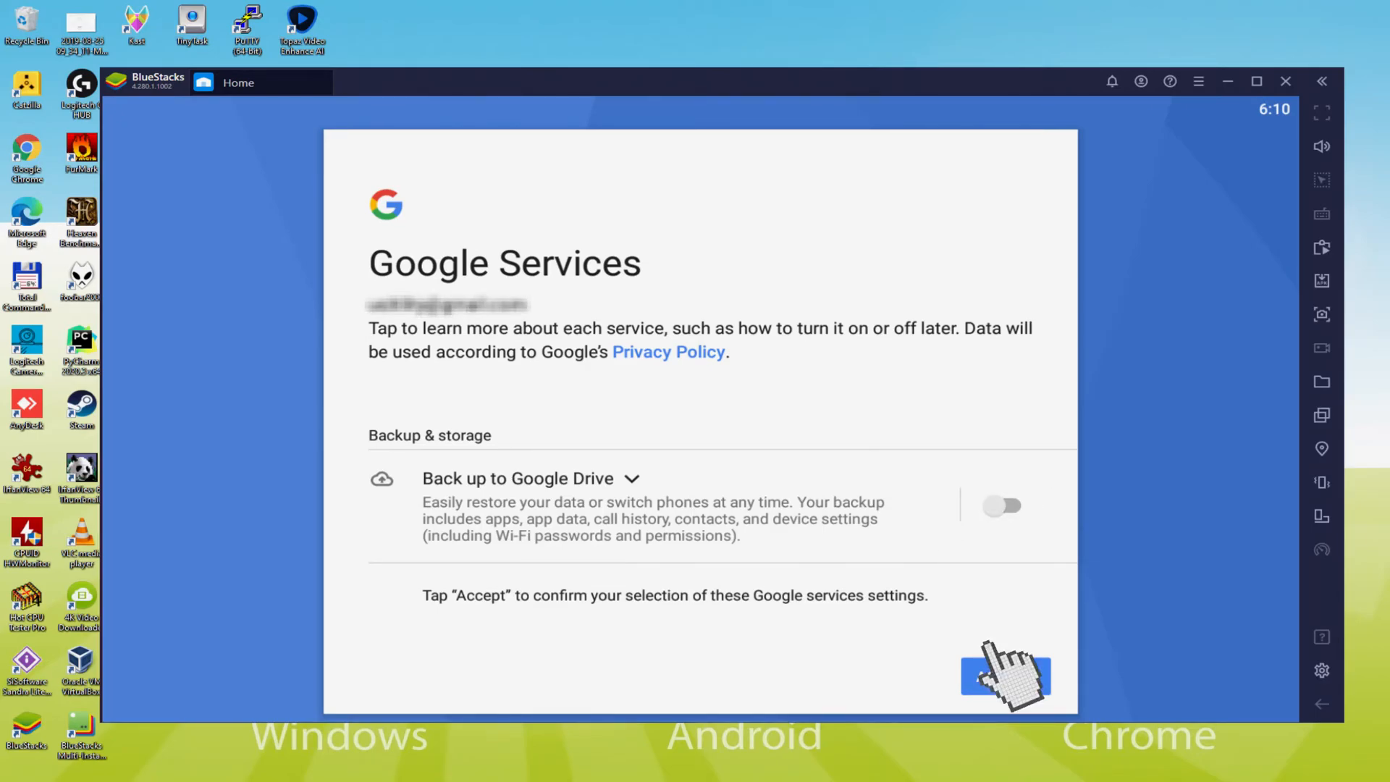
{"action": "left_click", "coordinate": [1005, 677]}
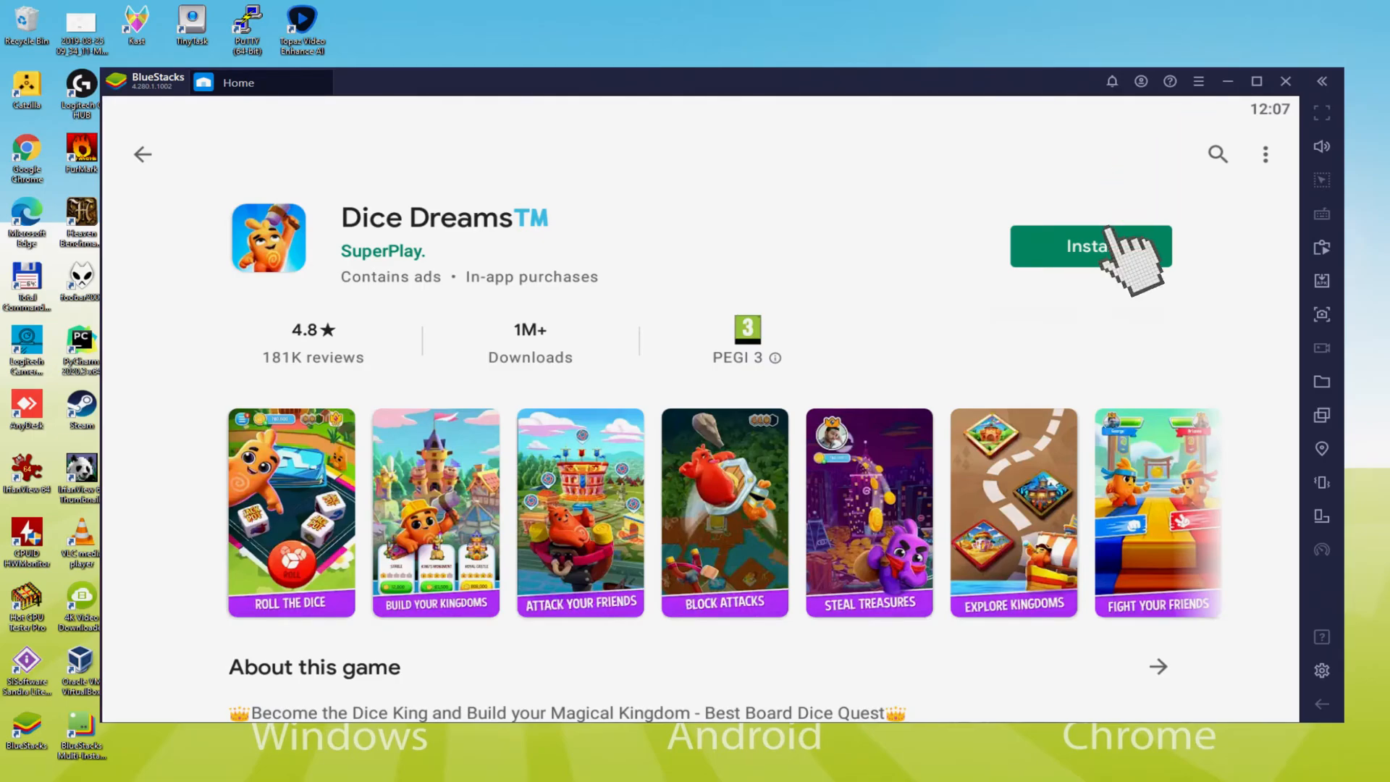
Install Dice Dreams from its Google Play store page
{"action": "left_click", "coordinate": [1089, 247]}
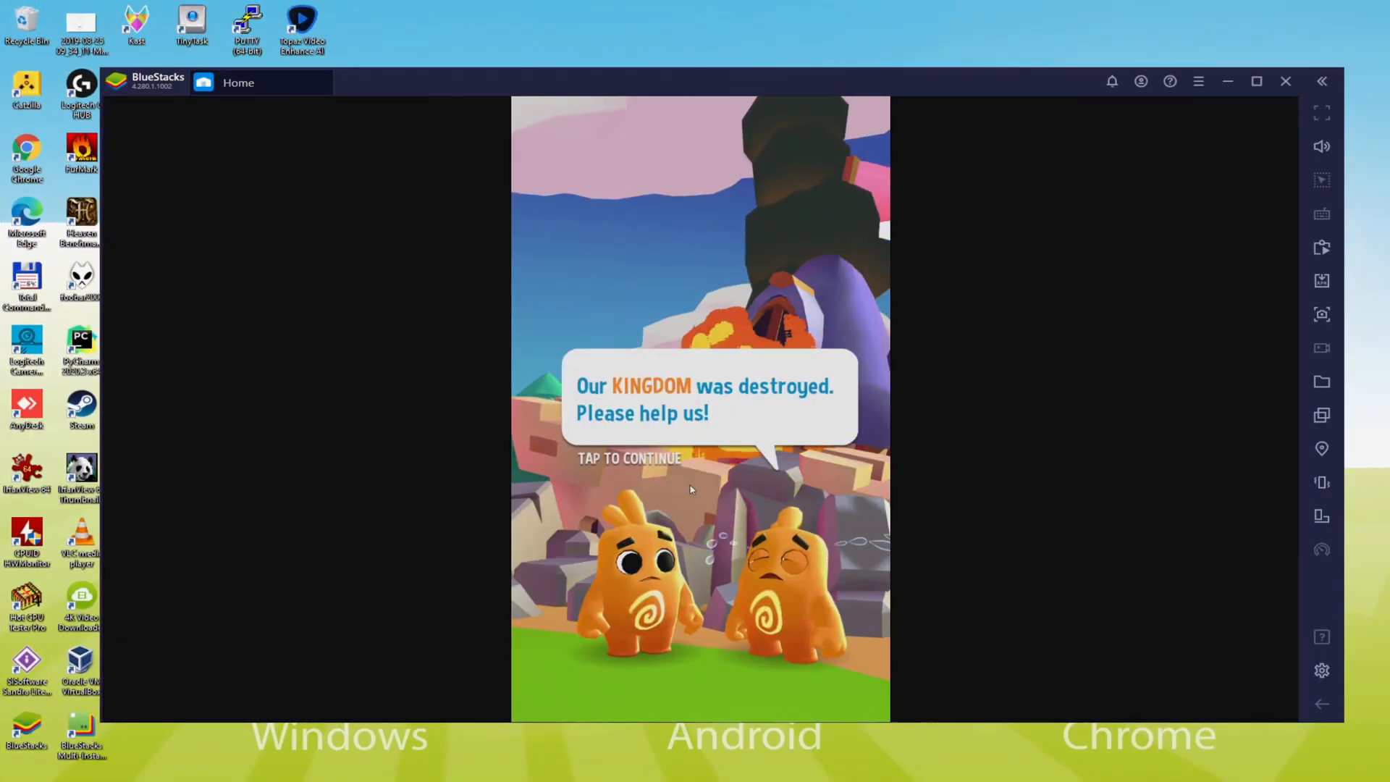
Continue past the destroyed kingdom dialogue in the Dice Dreams opening story
{"action": "left_click", "coordinate": [692, 490]}
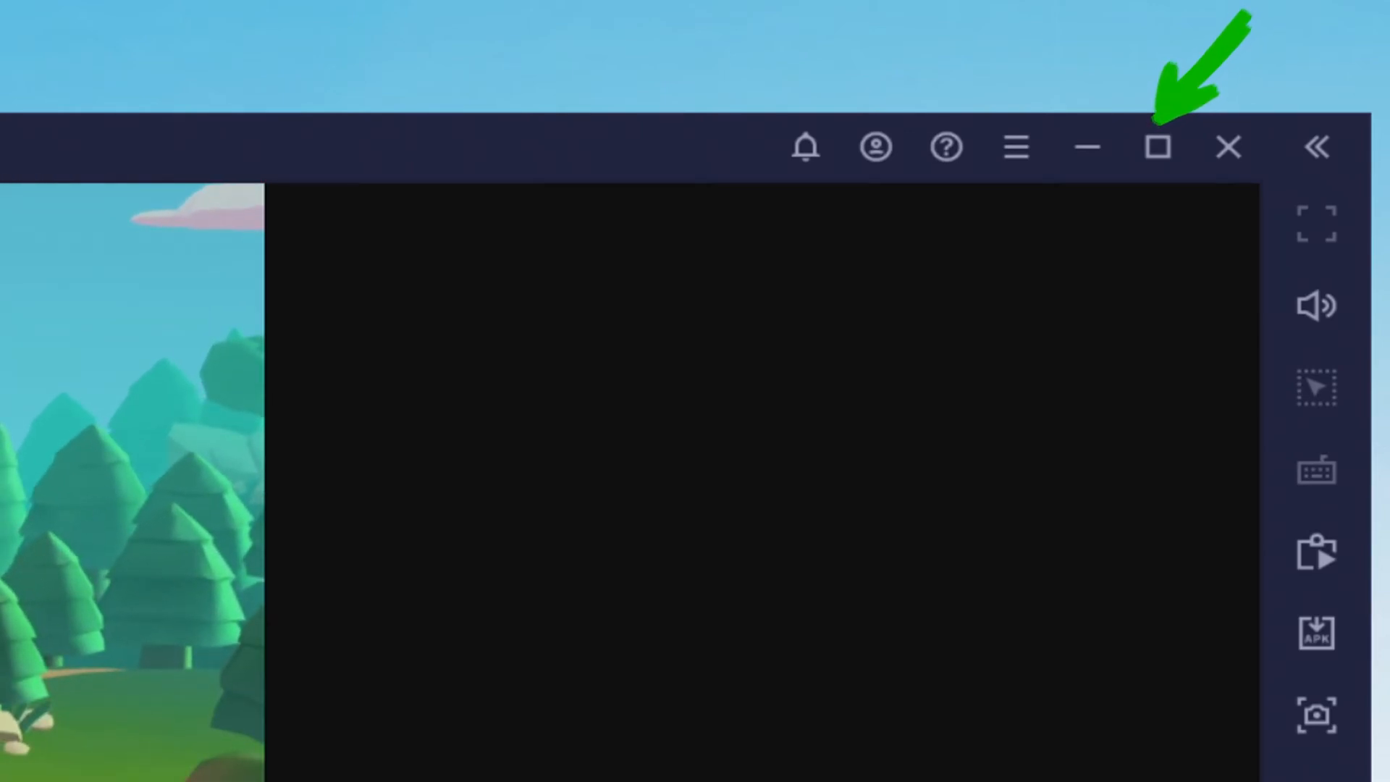
Maximize the emulator window, collect the ten jackpot dice and start rolling
{"action": "left_click", "coordinate": [1155, 146]}
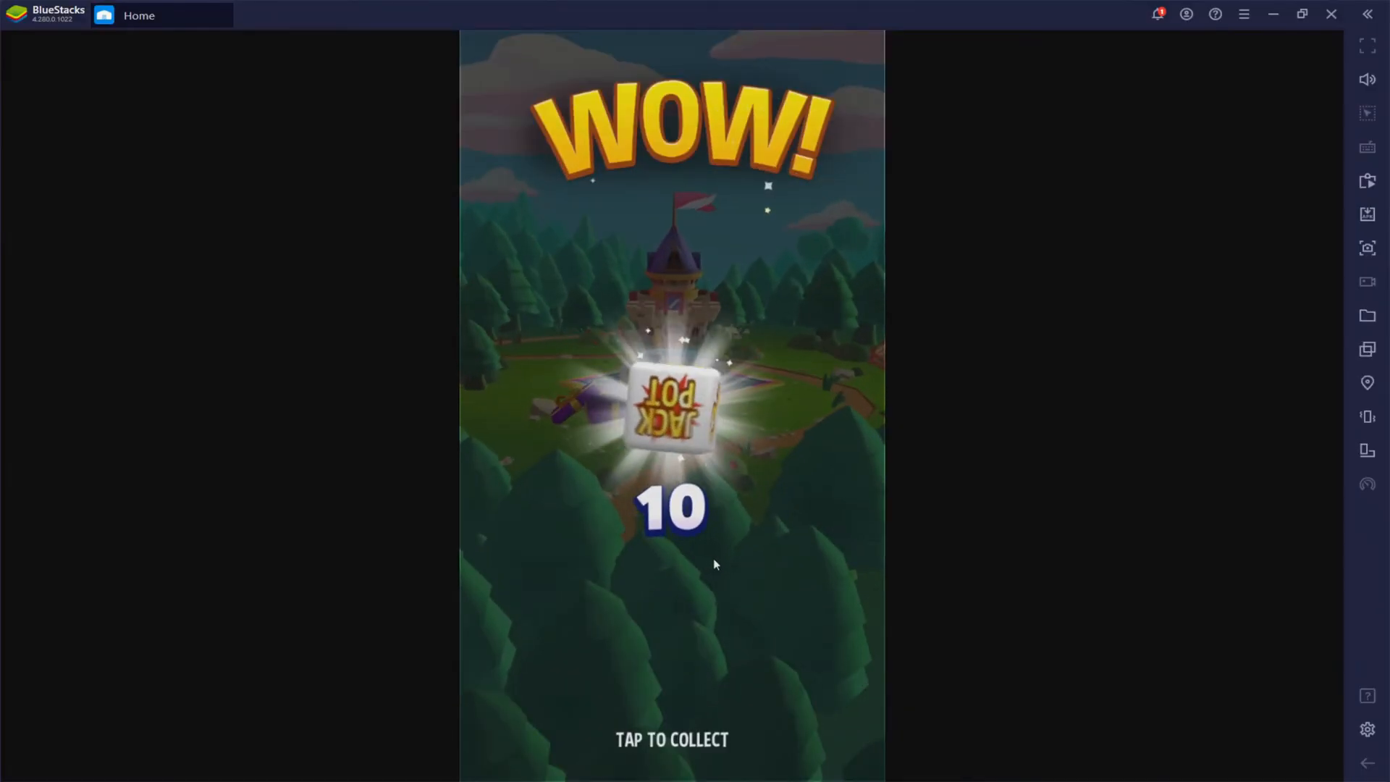
{"action": "left_click", "coordinate": [715, 564]}
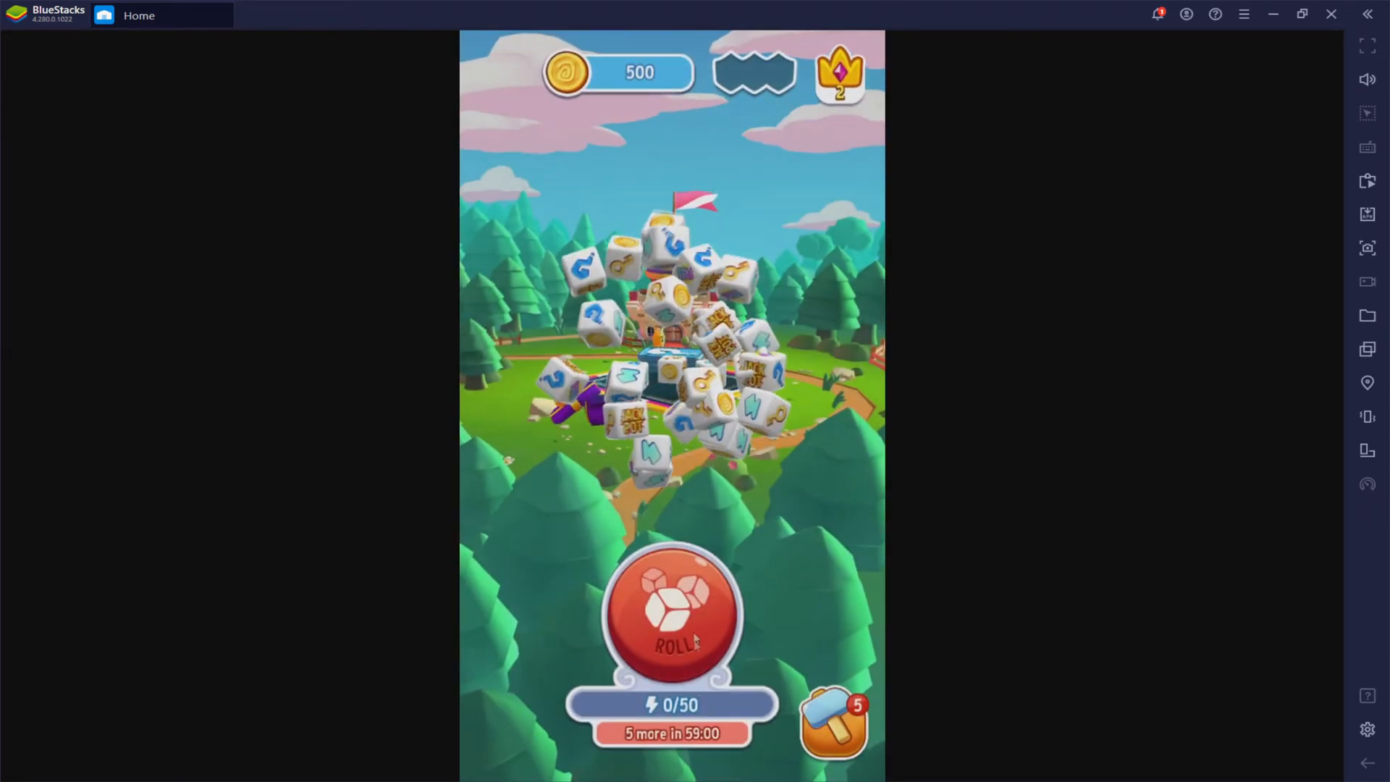
{"action": "left_click", "coordinate": [681, 623]}
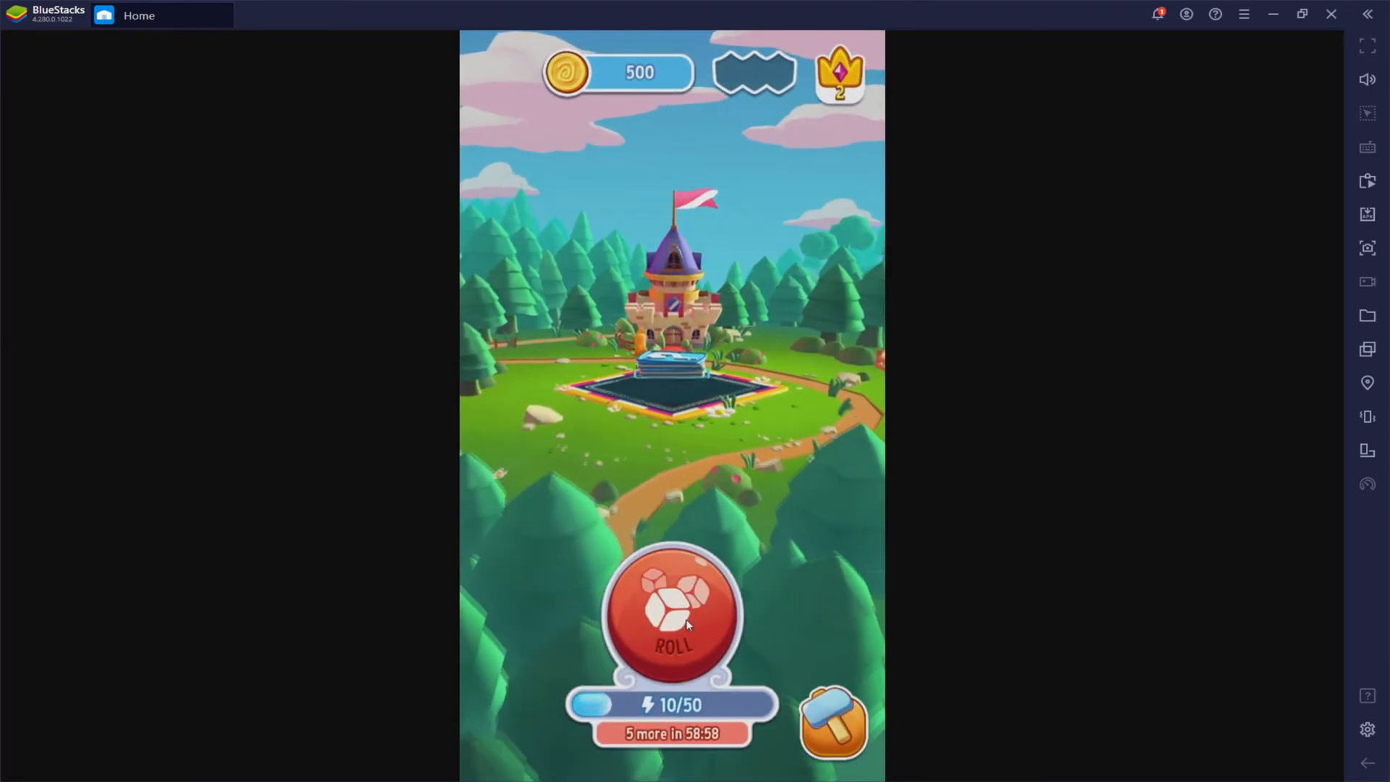
{"action": "left_click", "coordinate": [678, 617]}
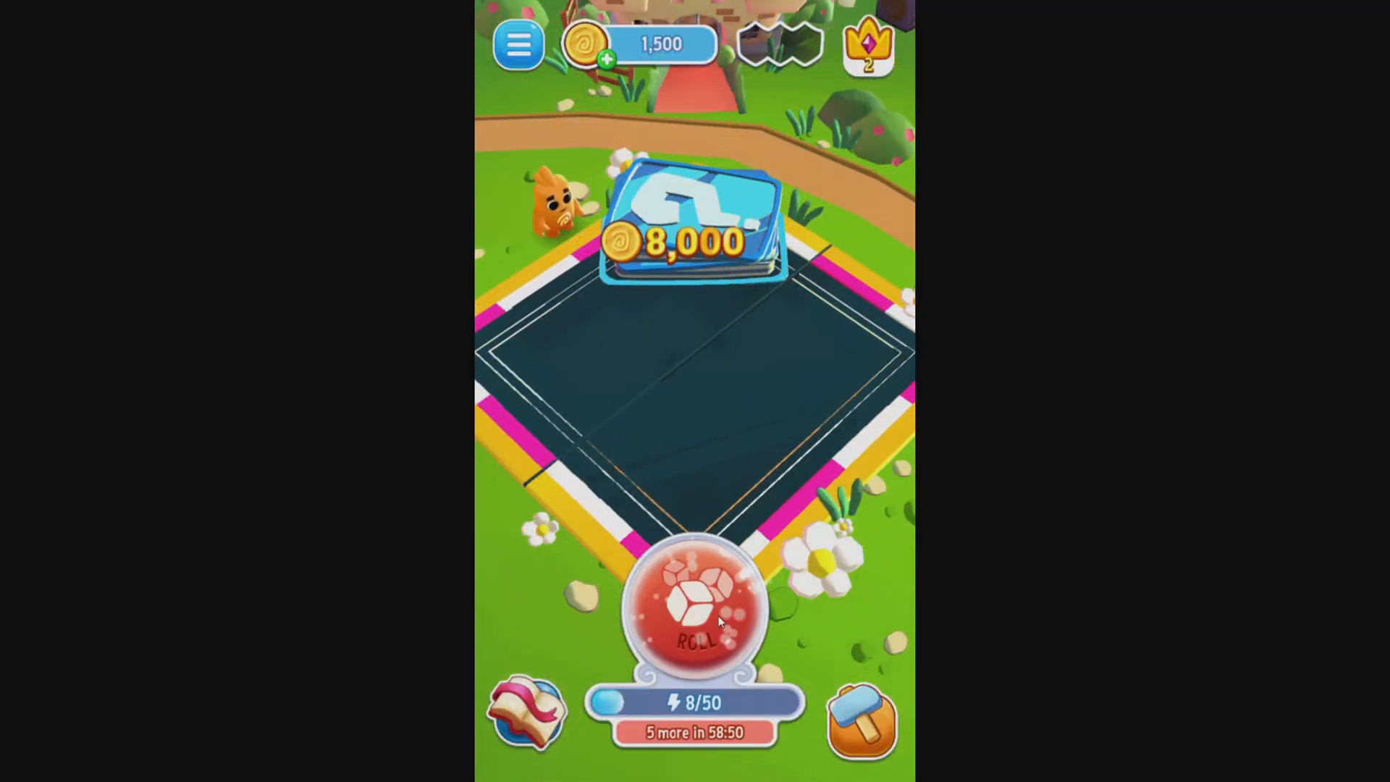
Roll the dice three times, winning coins up to 9,700
{"action": "left_click", "coordinate": [695, 614]}
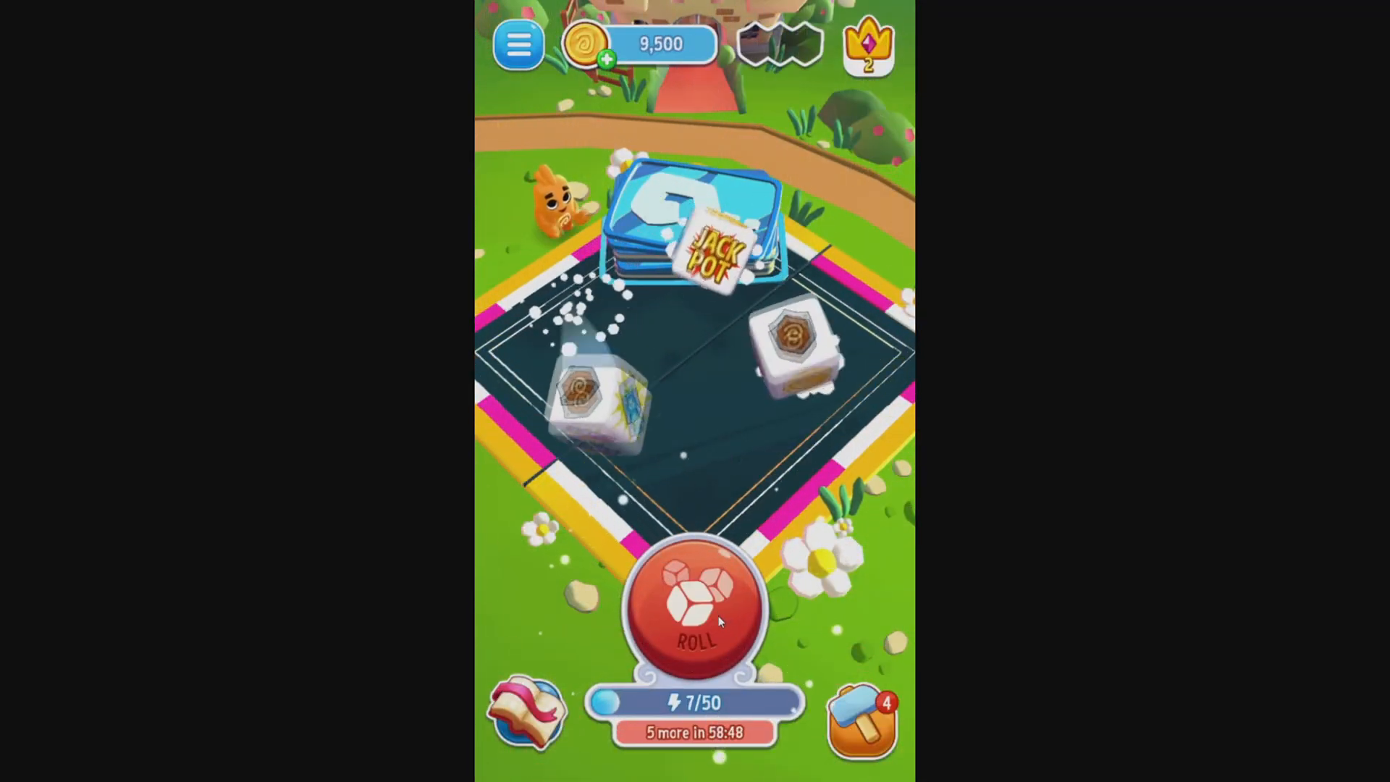
{"action": "left_click", "coordinate": [694, 617]}
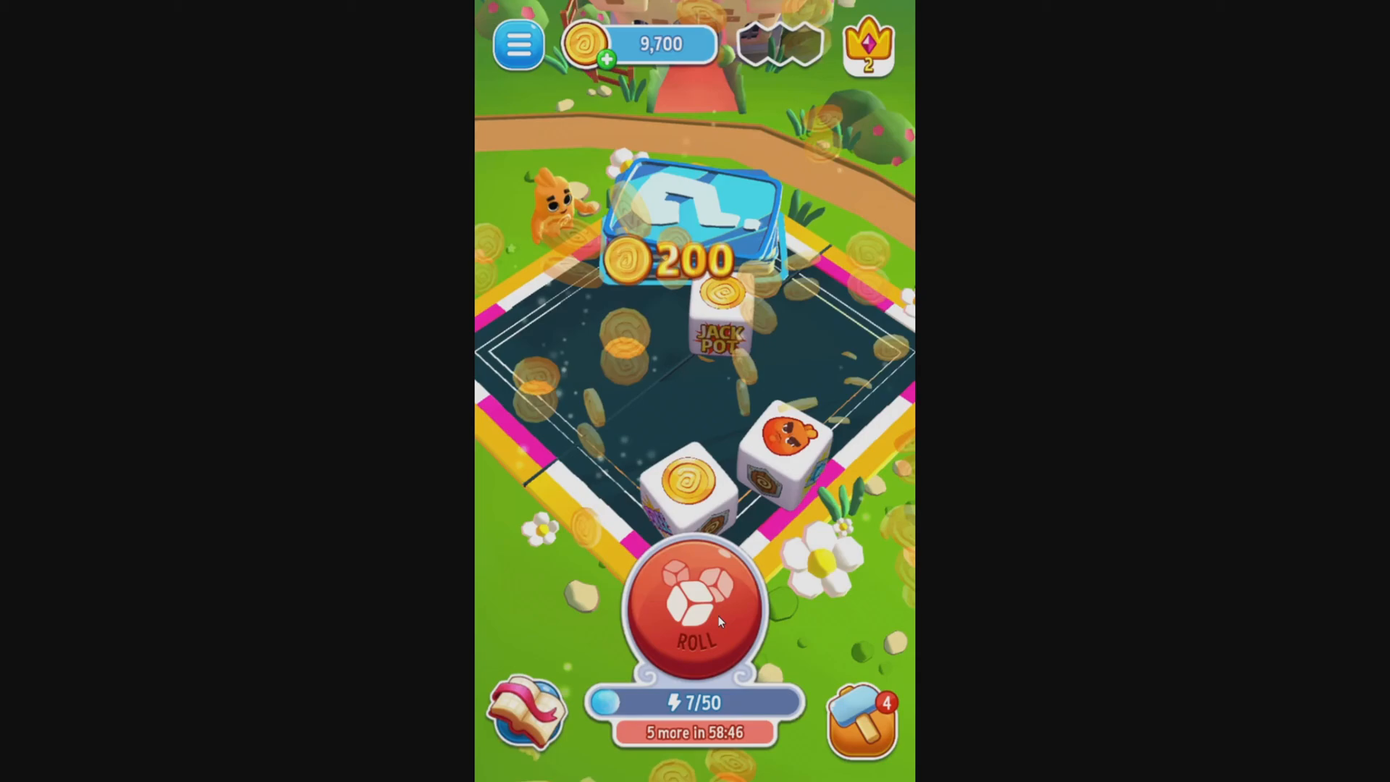
{"action": "left_click", "coordinate": [694, 617]}
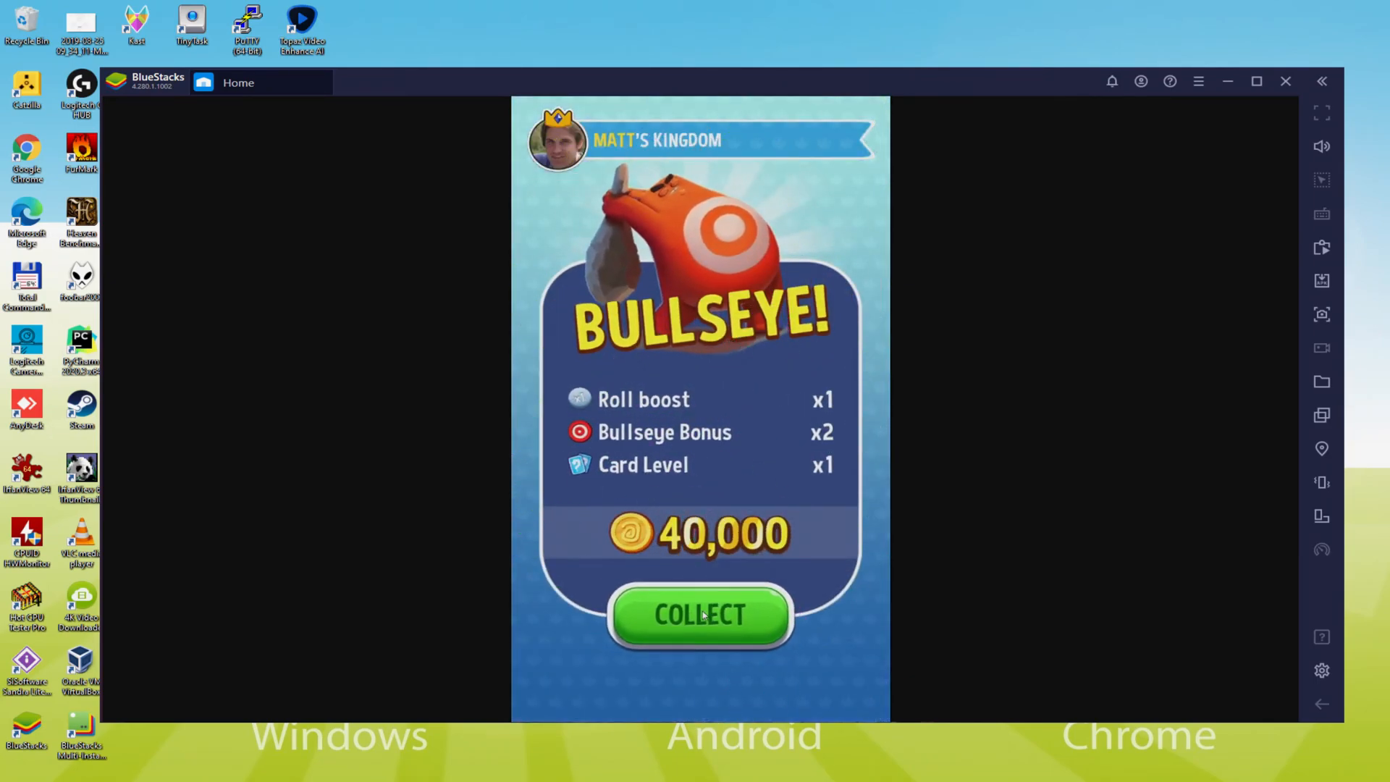
Collect the 40,000-coin Bullseye reward and roll the dice
{"action": "left_click", "coordinate": [701, 617]}
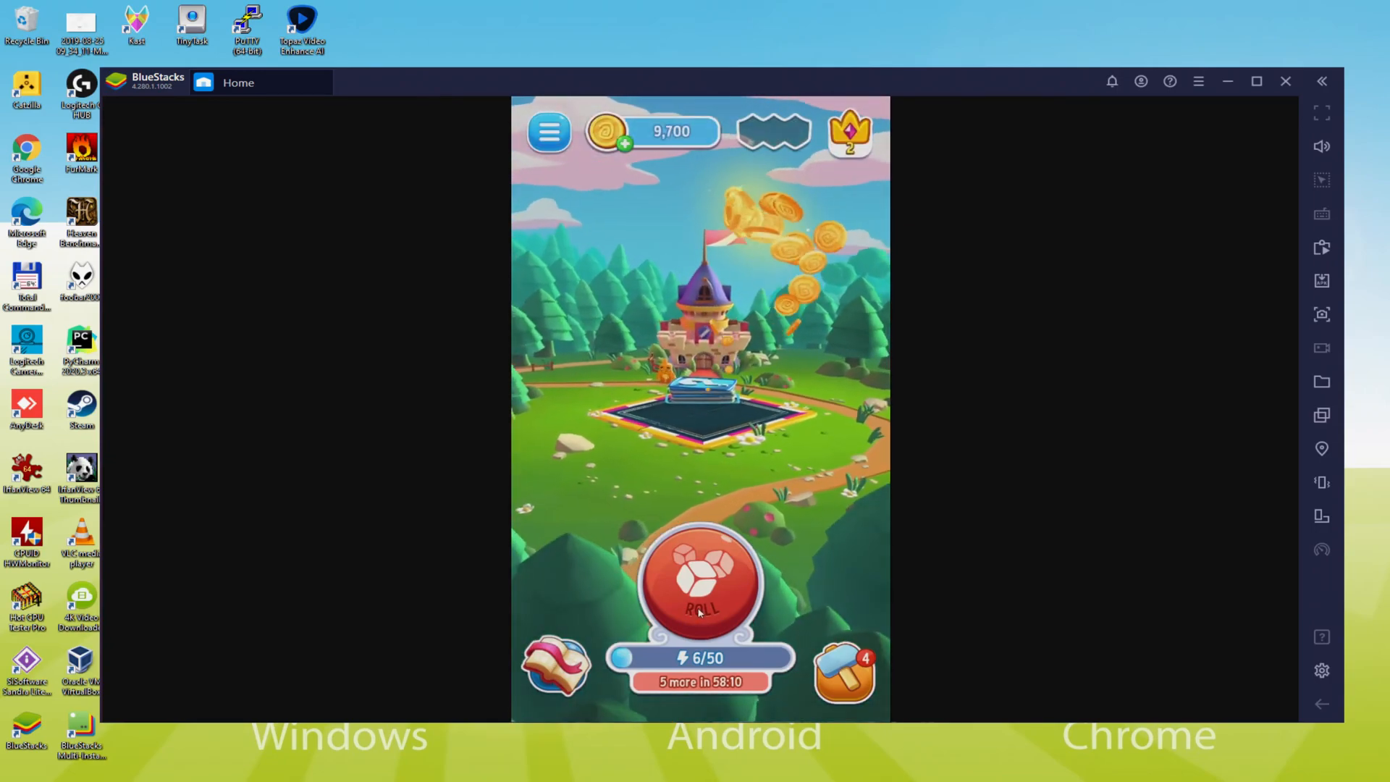
{"action": "left_click", "coordinate": [701, 596]}
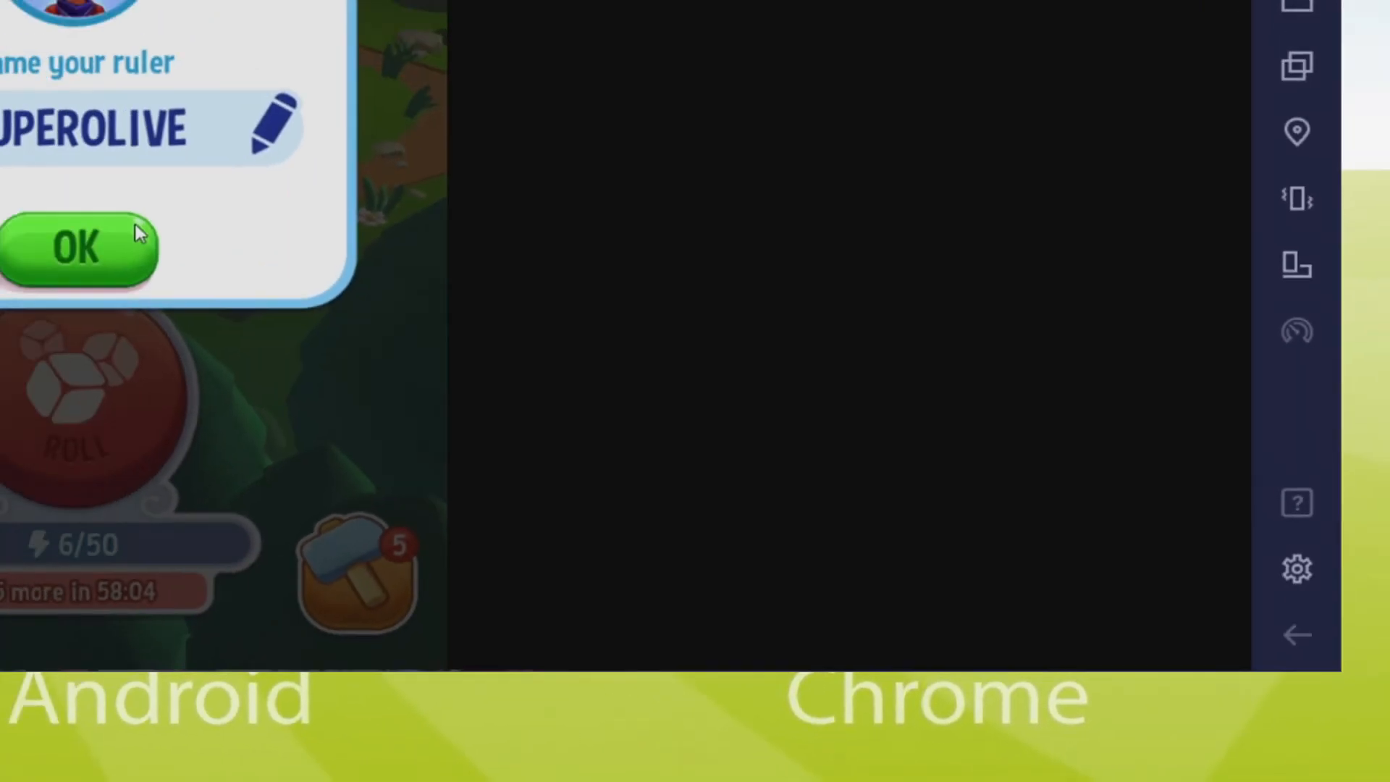
Confirm the ruler name SUPEROLIVE and close settings after checking English (United States)
{"action": "left_click", "coordinate": [1296, 568]}
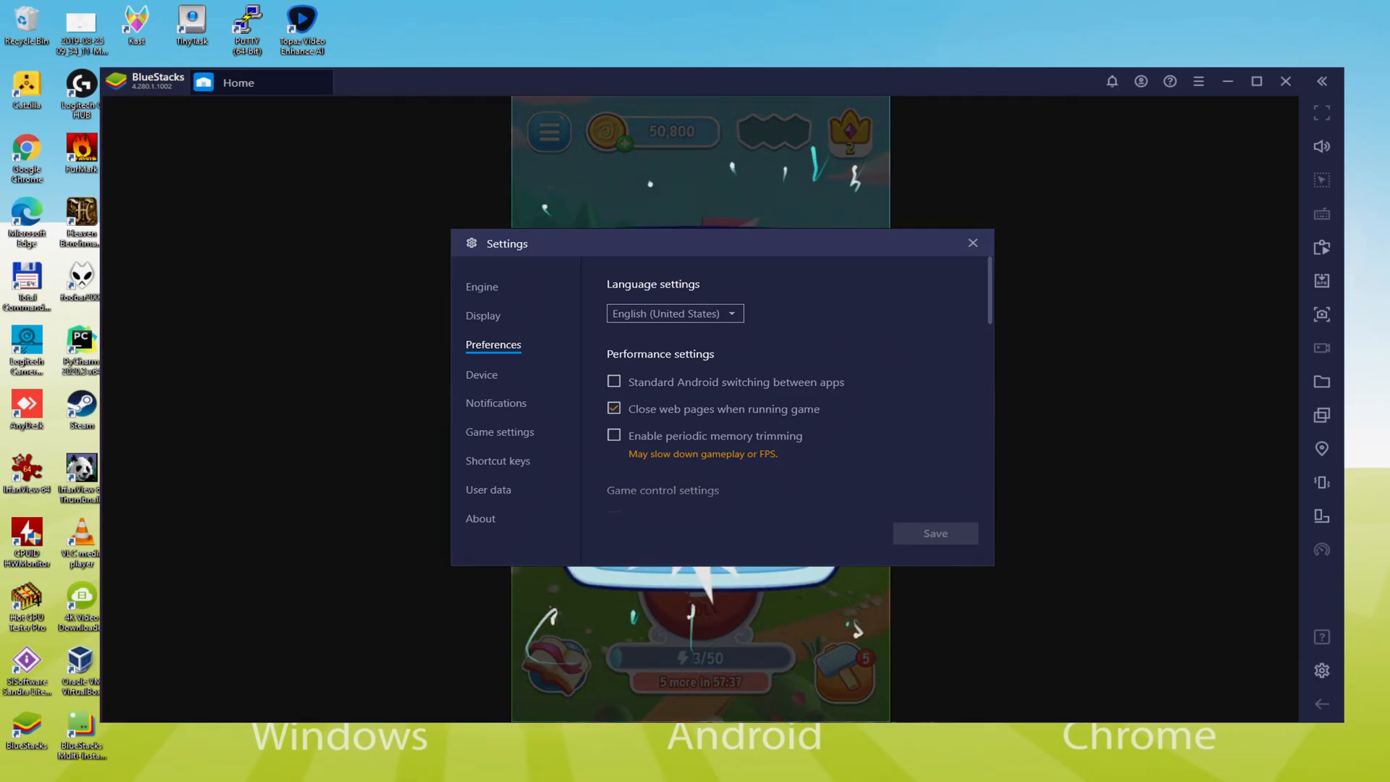
{"action": "left_click", "coordinate": [973, 244]}
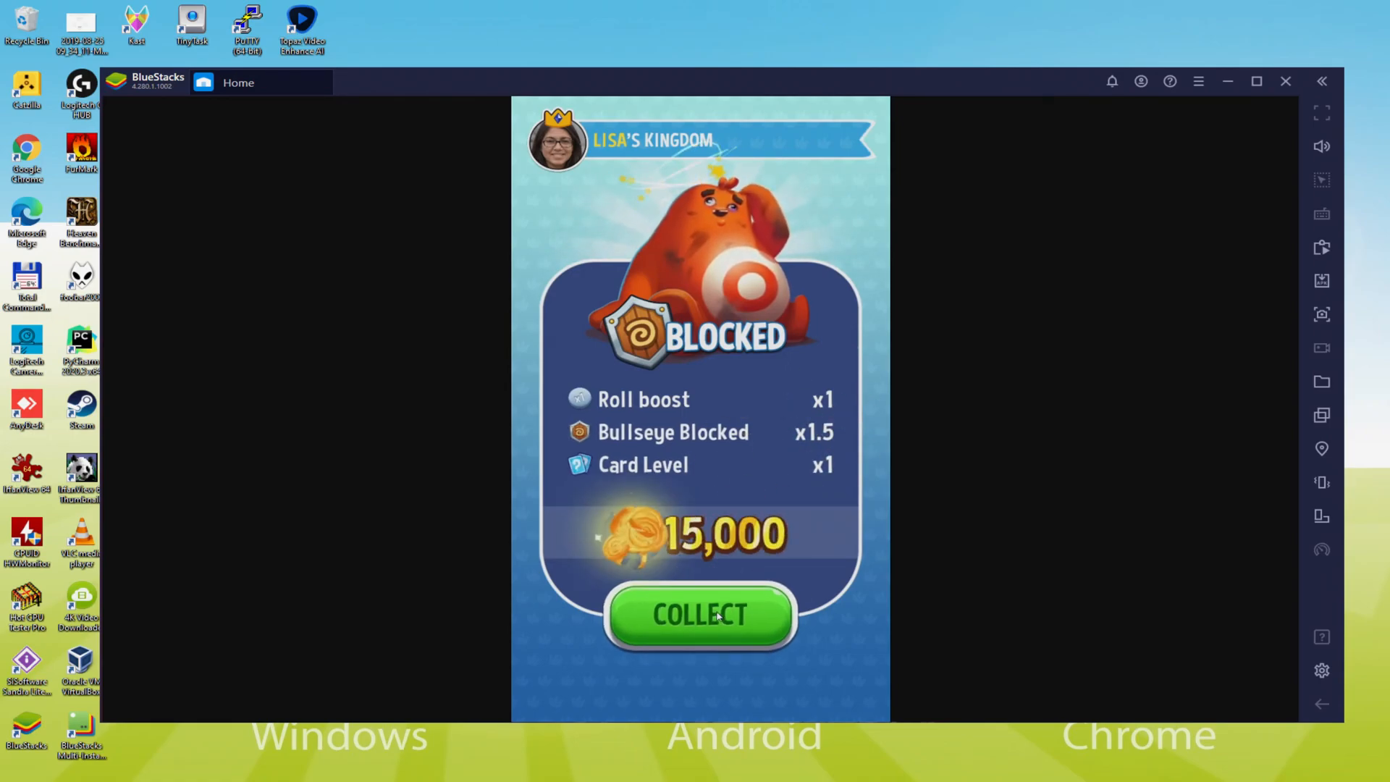
Collect the 15,000-coin reward for the blocked Bullseye
{"action": "left_click", "coordinate": [701, 617]}
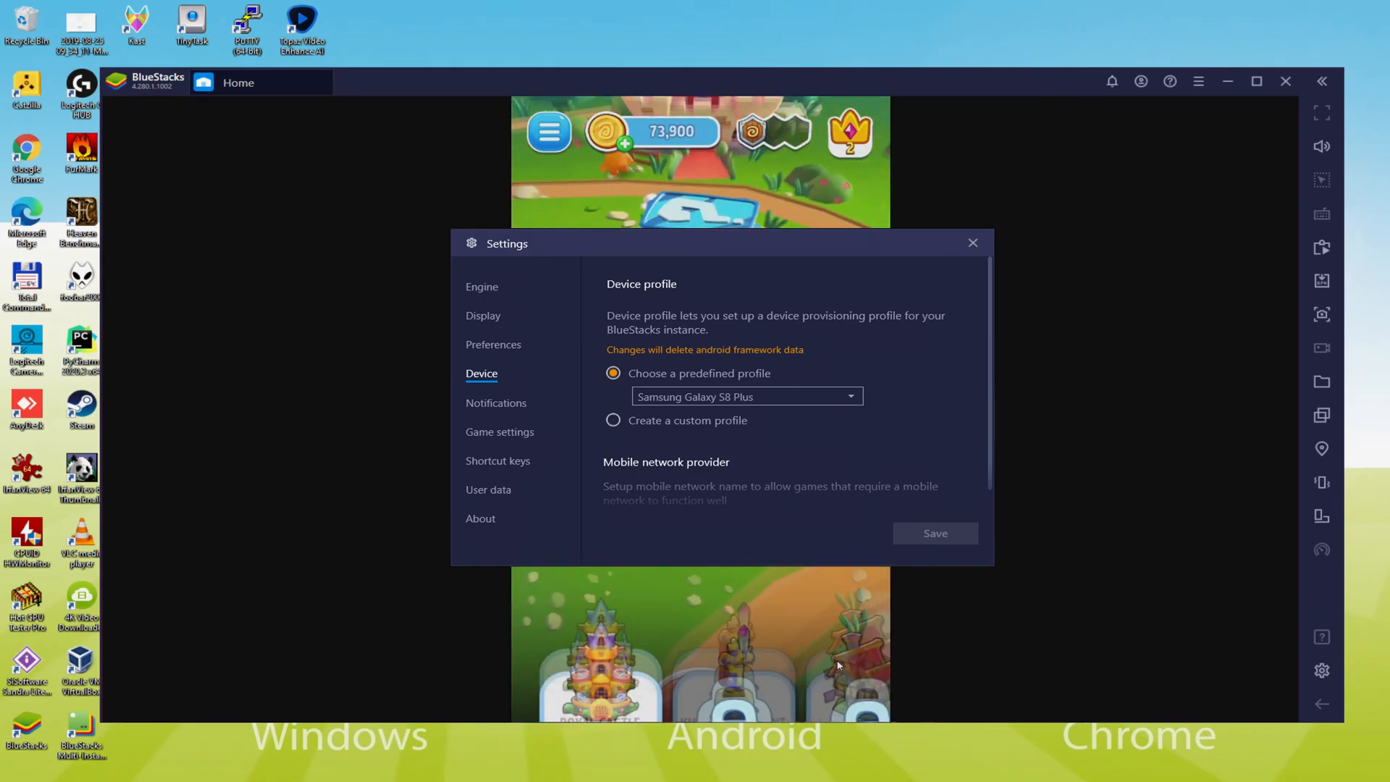
Close settings after viewing the Samsung Galaxy S8 Plus profile, returning to the game
{"action": "left_click", "coordinate": [973, 244]}
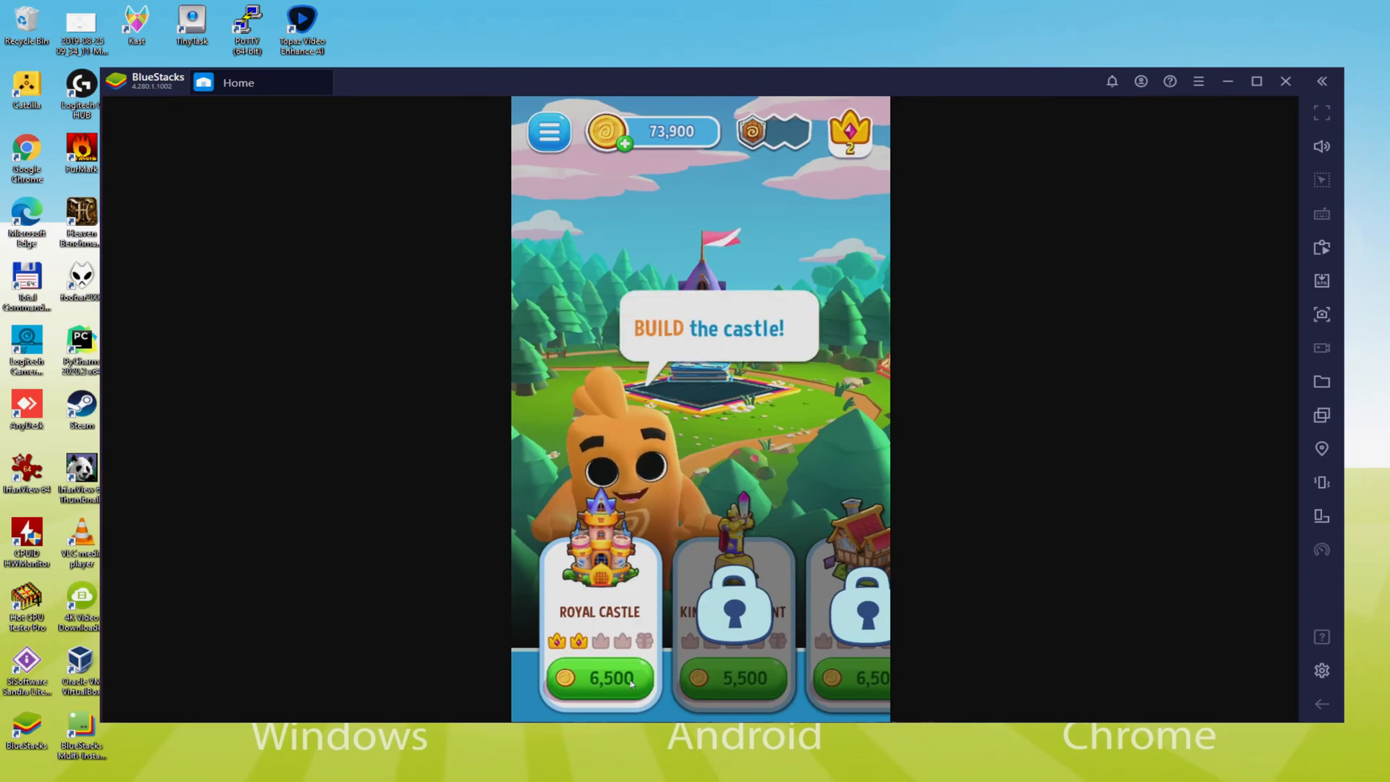
Buy all Royal Castle upgrades until fully built and collect the five bonus dice
{"action": "left_click", "coordinate": [603, 678]}
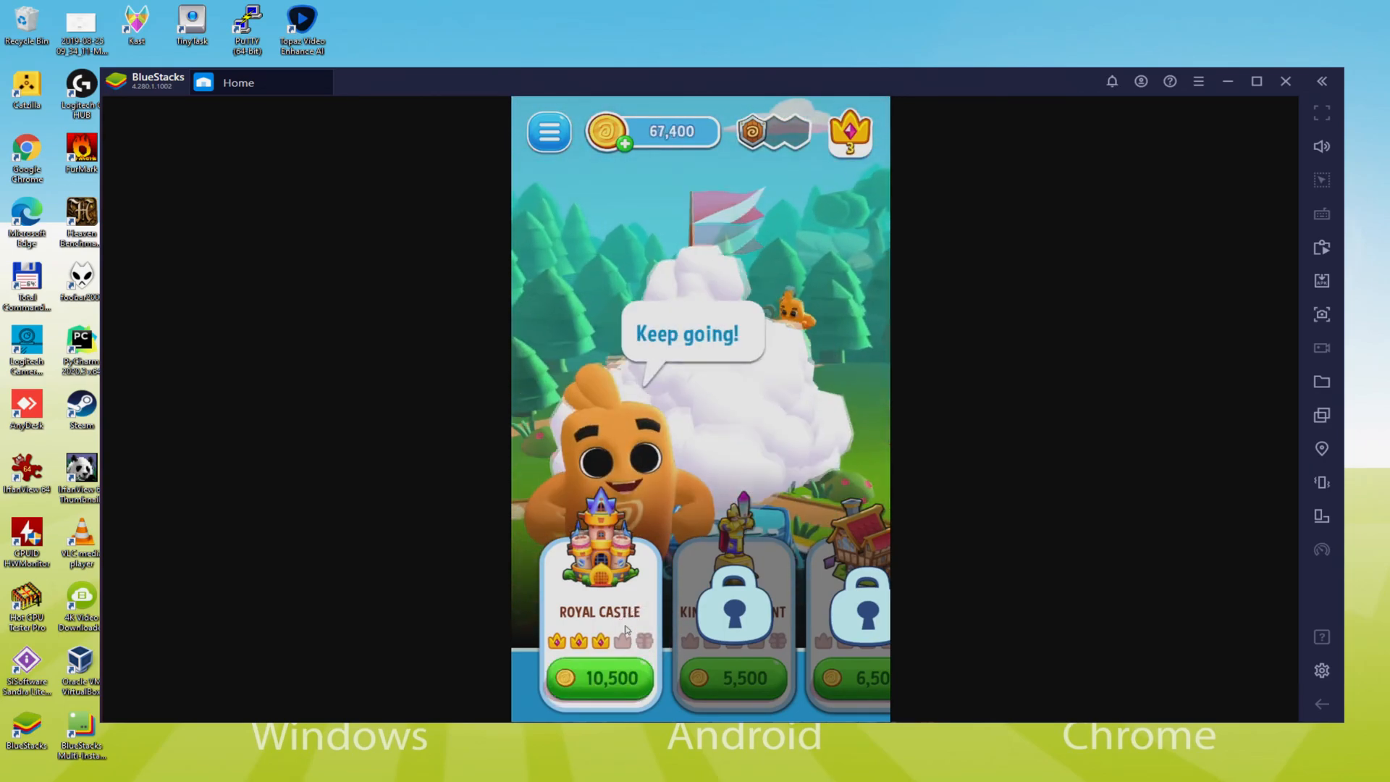
{"action": "left_click", "coordinate": [601, 678]}
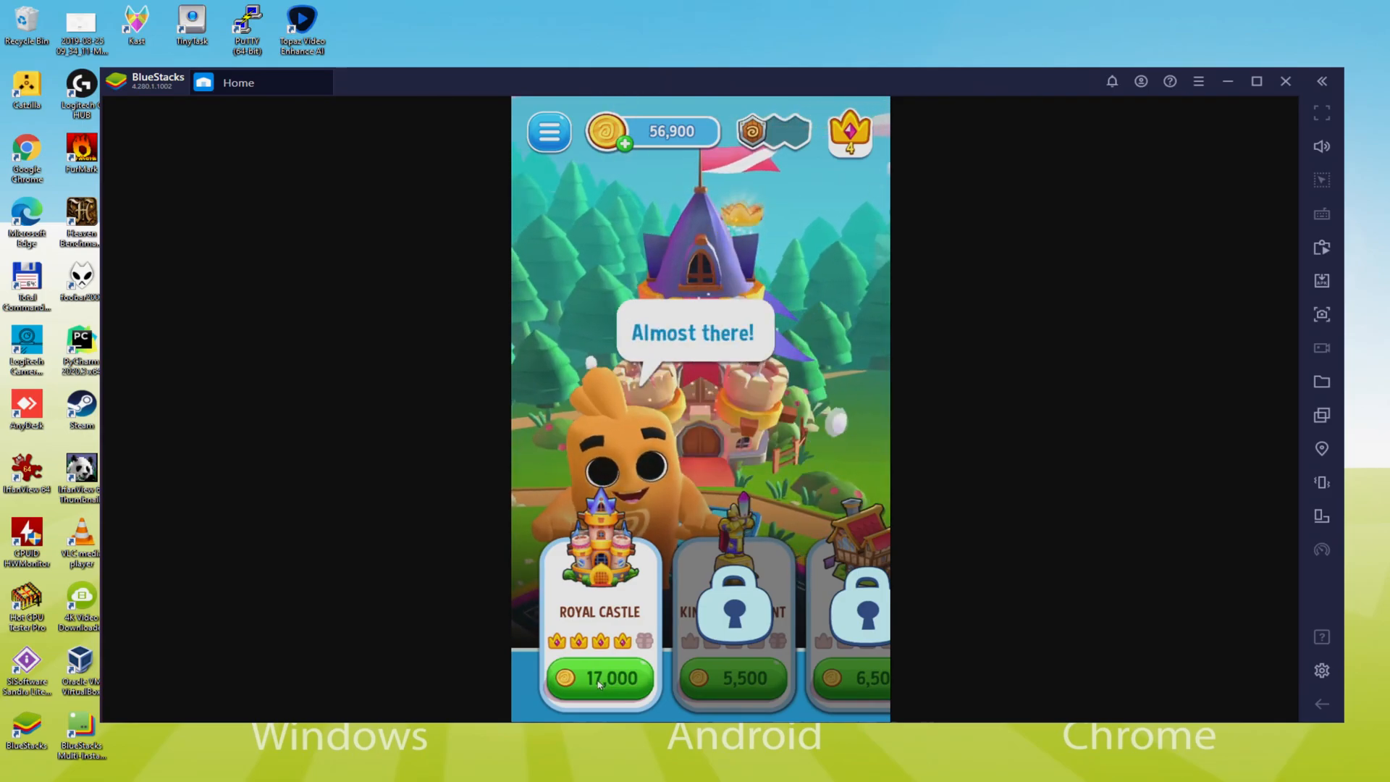
{"action": "left_click", "coordinate": [603, 678]}
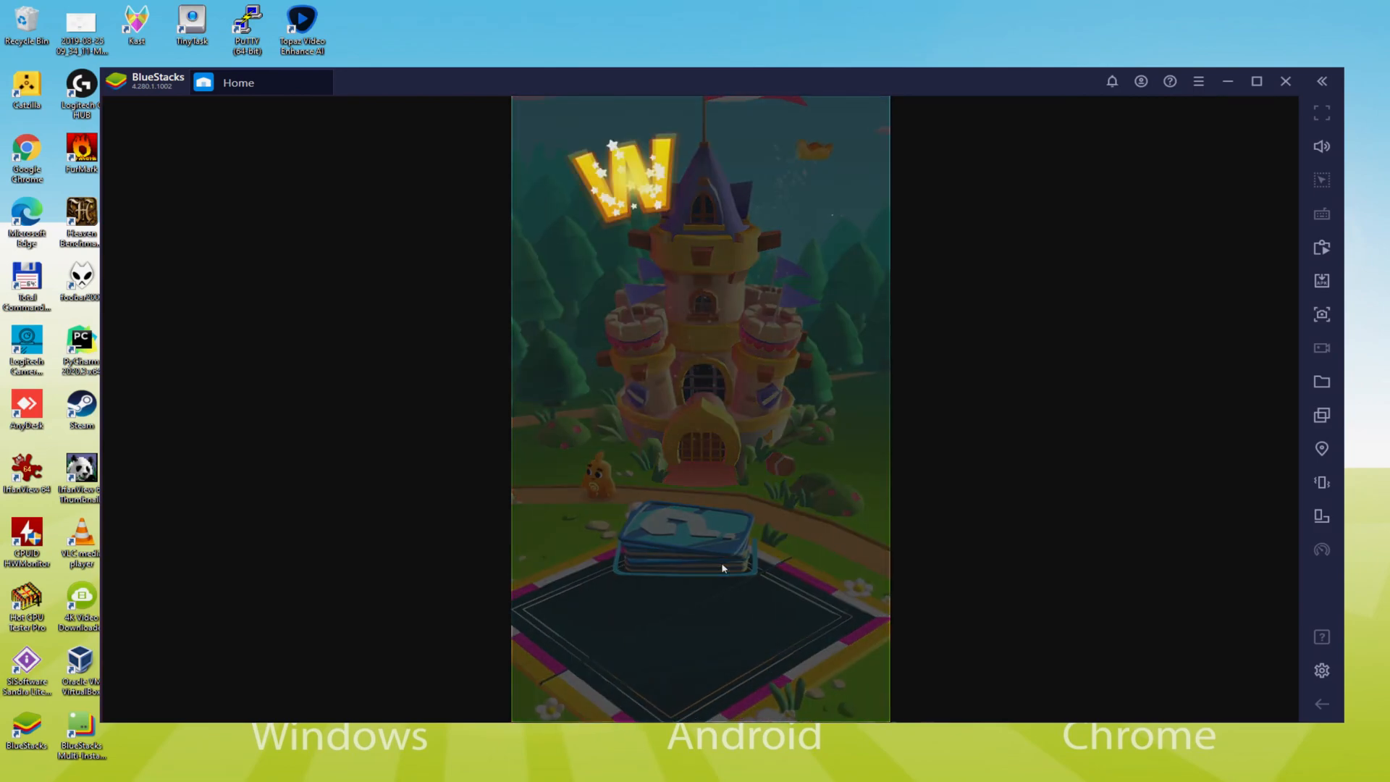
{"action": "left_click", "coordinate": [682, 545]}
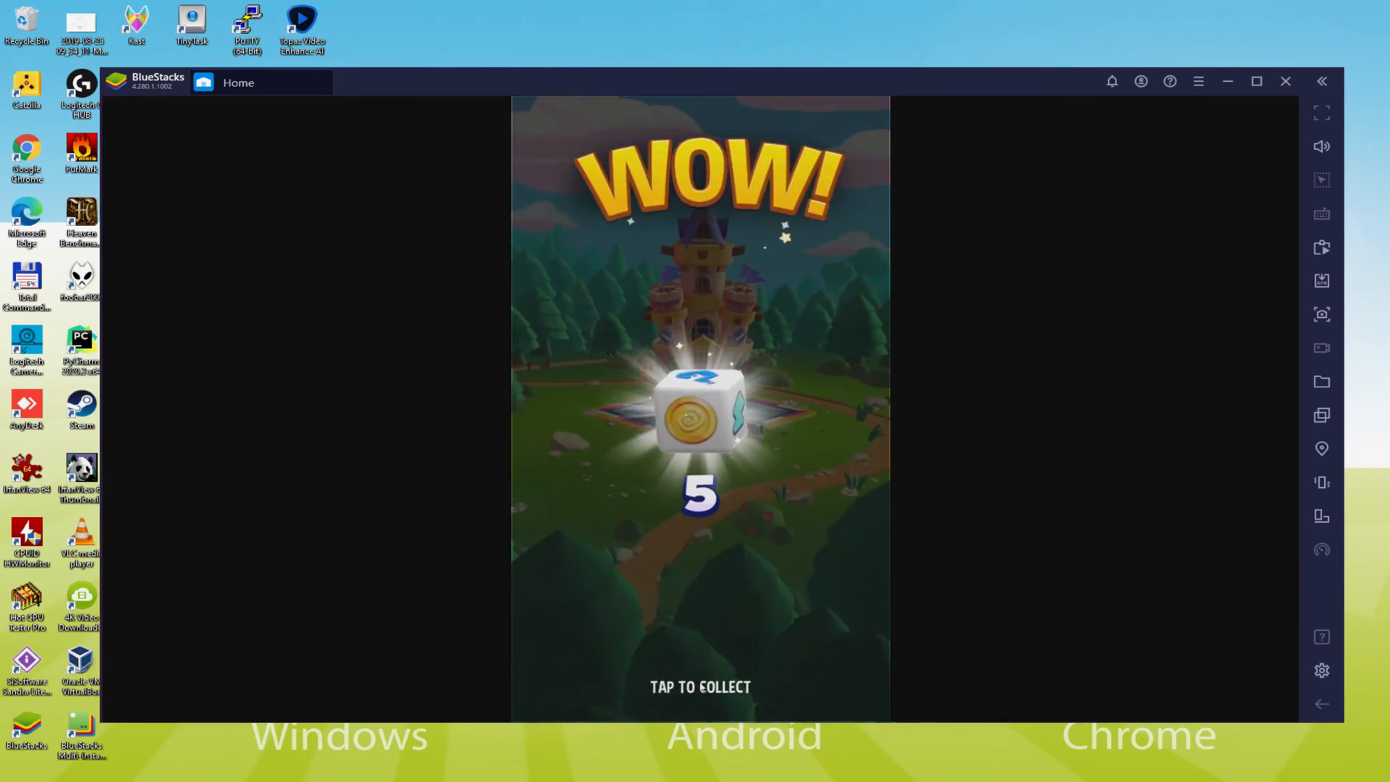
{"action": "left_click", "coordinate": [701, 687]}
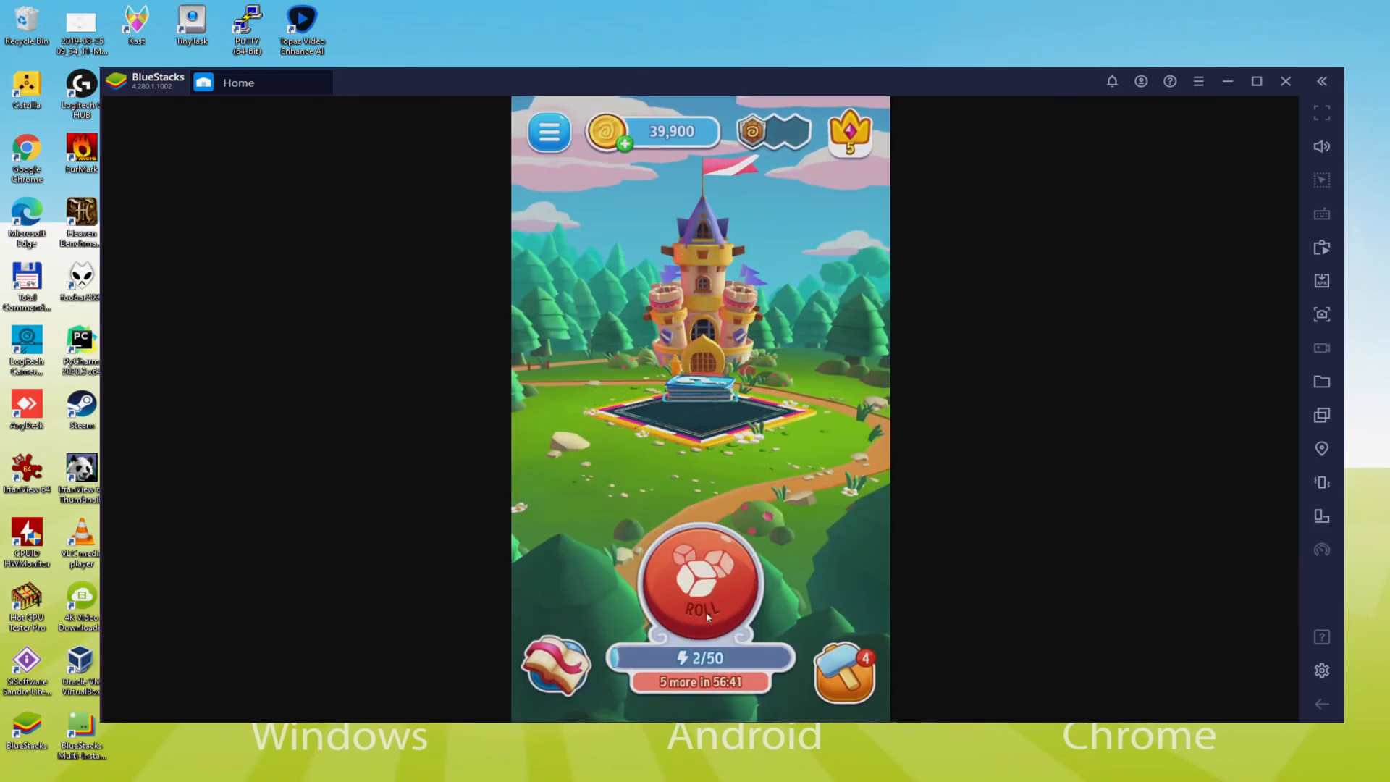